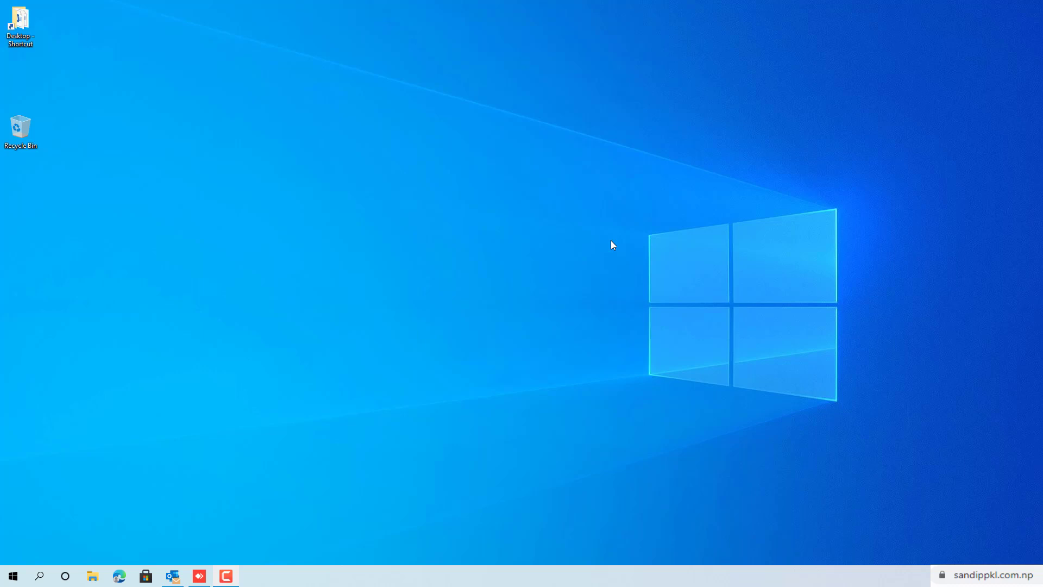
Refresh the desktop and bring up the Teams desktop app from the taskbar.
{"action": "right_click", "coordinate": [611, 244]}
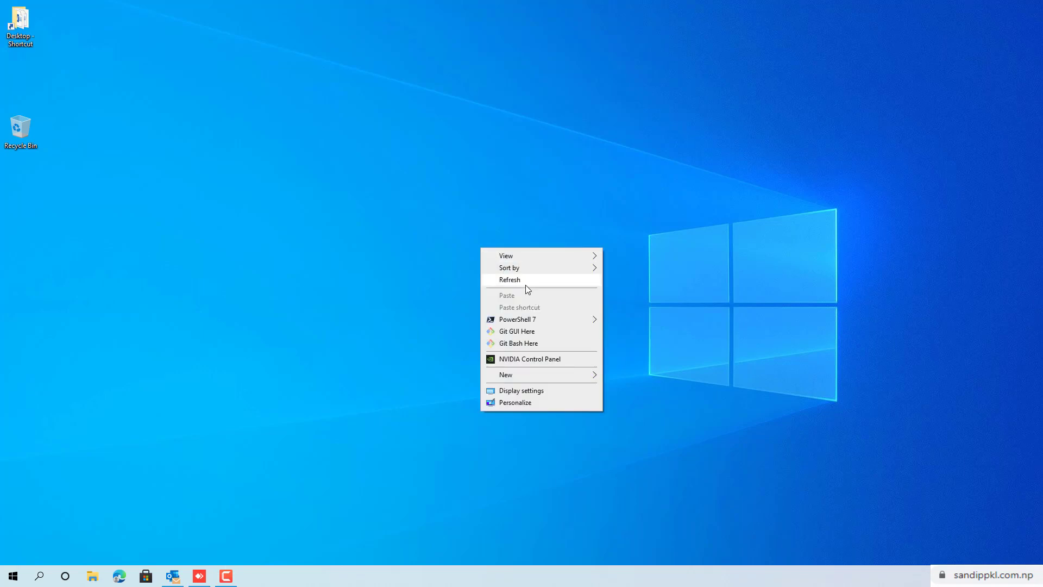
{"action": "left_click", "coordinate": [177, 318]}
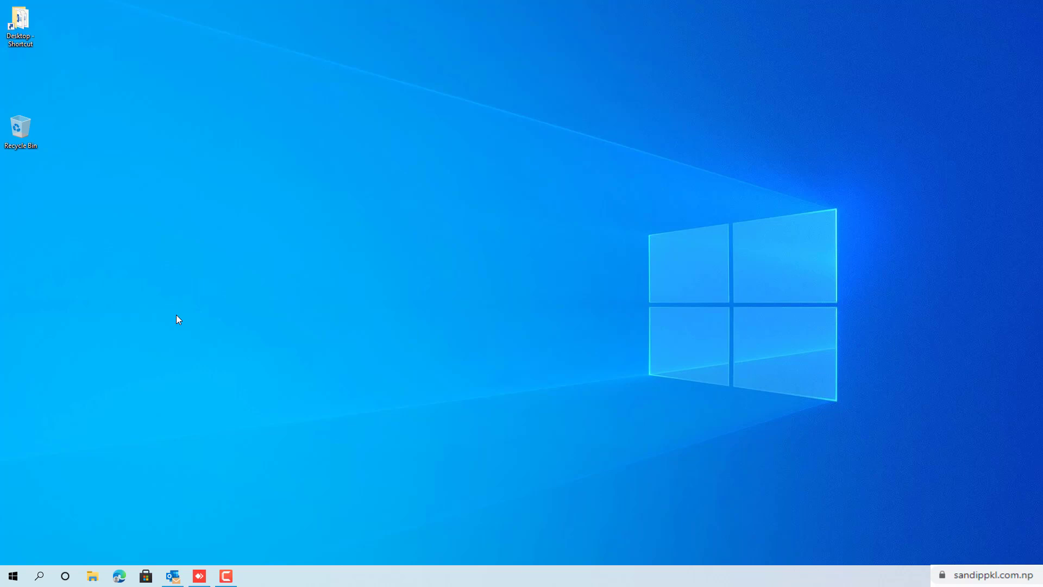
{"action": "left_click", "coordinate": [38, 576]}
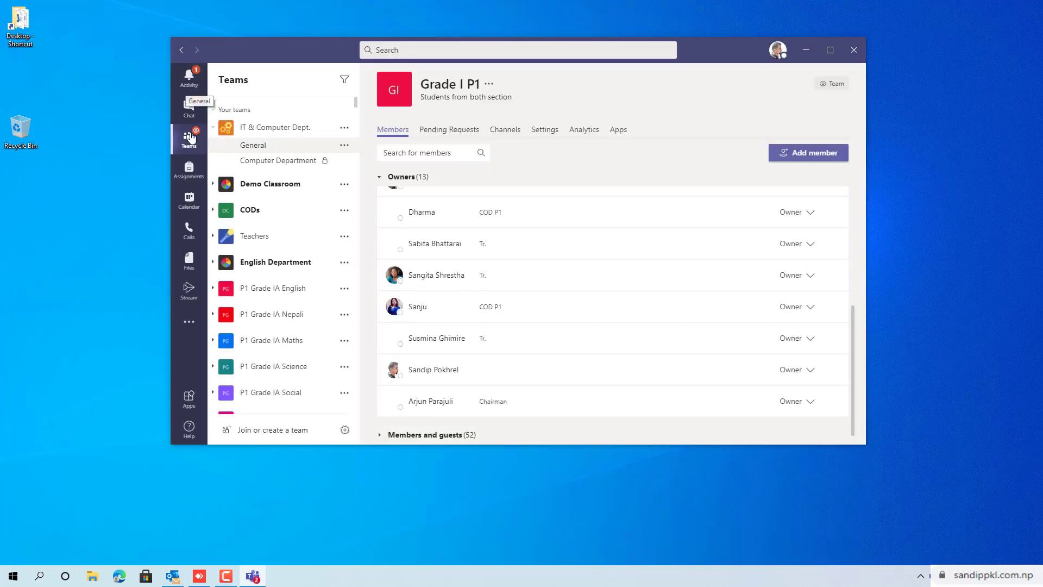
View the Grade I P1 General channel and the signed-in account options, then minimise Teams.
{"action": "left_click", "coordinate": [777, 50]}
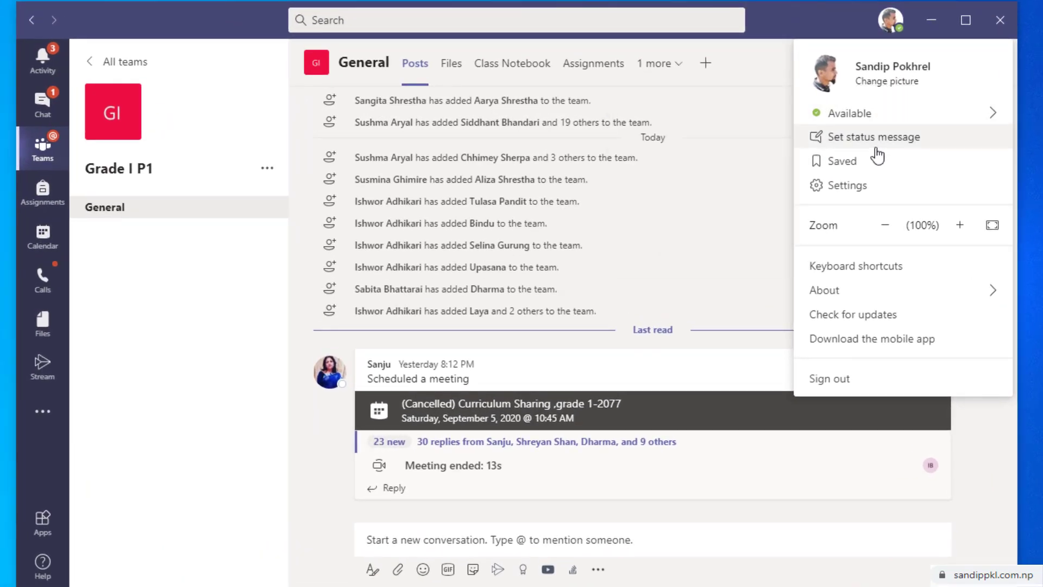
{"action": "mouse_move", "coordinate": [889, 20]}
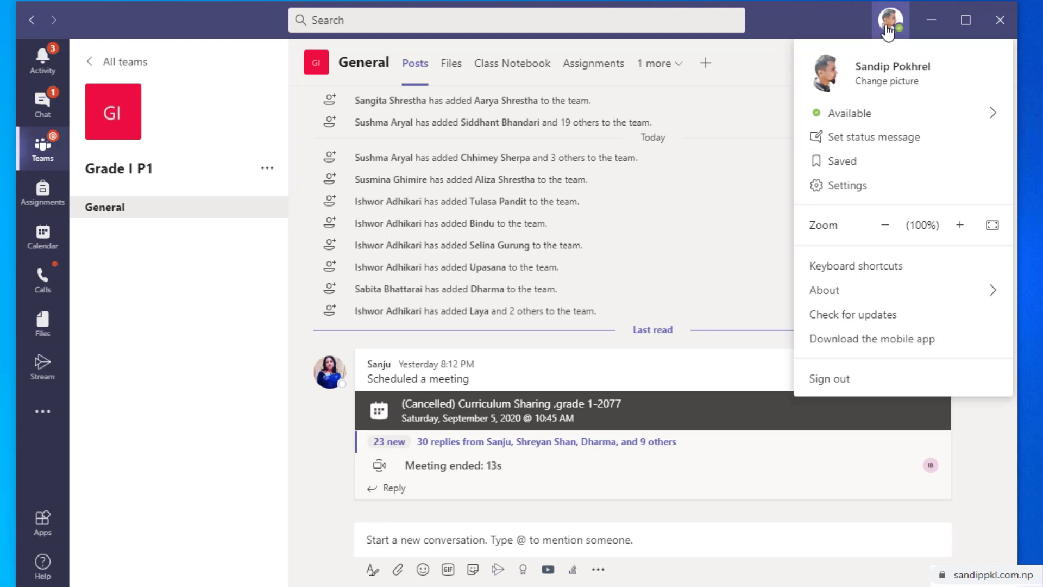
{"action": "mouse_move", "coordinate": [834, 378]}
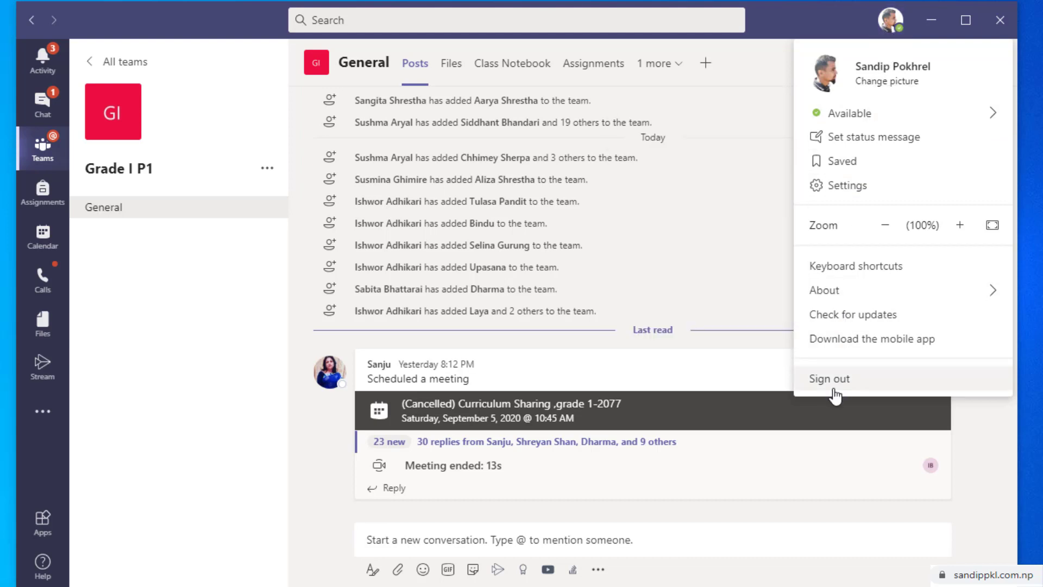
{"action": "mouse_move", "coordinate": [889, 339]}
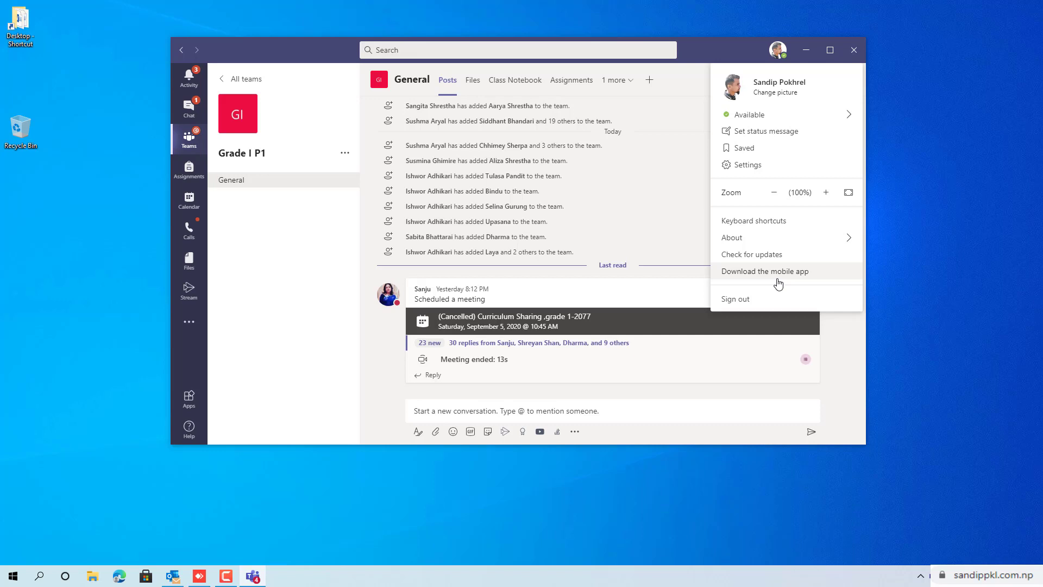
{"action": "mouse_move", "coordinate": [831, 95]}
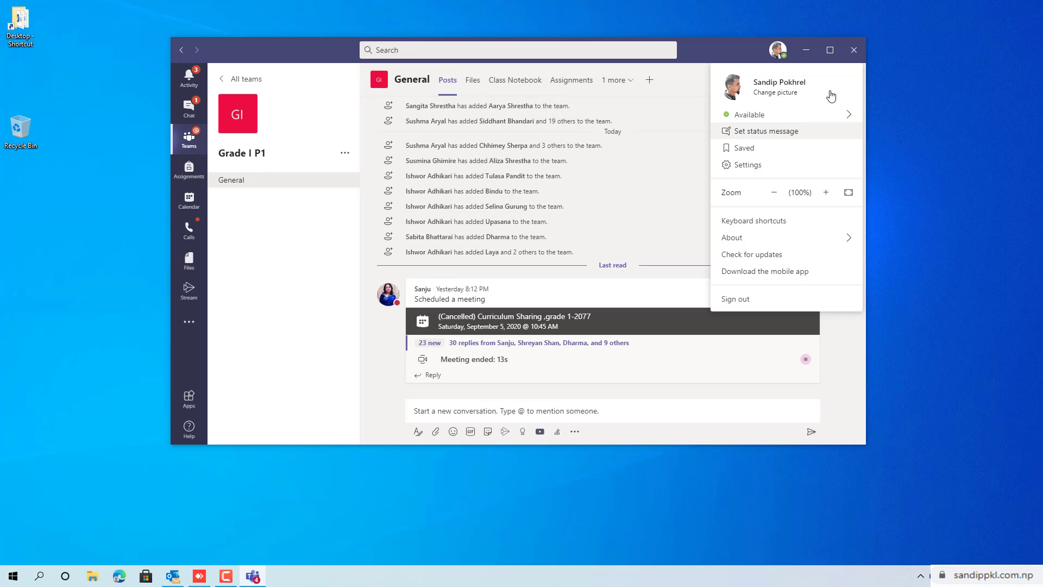
{"action": "right_click", "coordinate": [352, 366]}
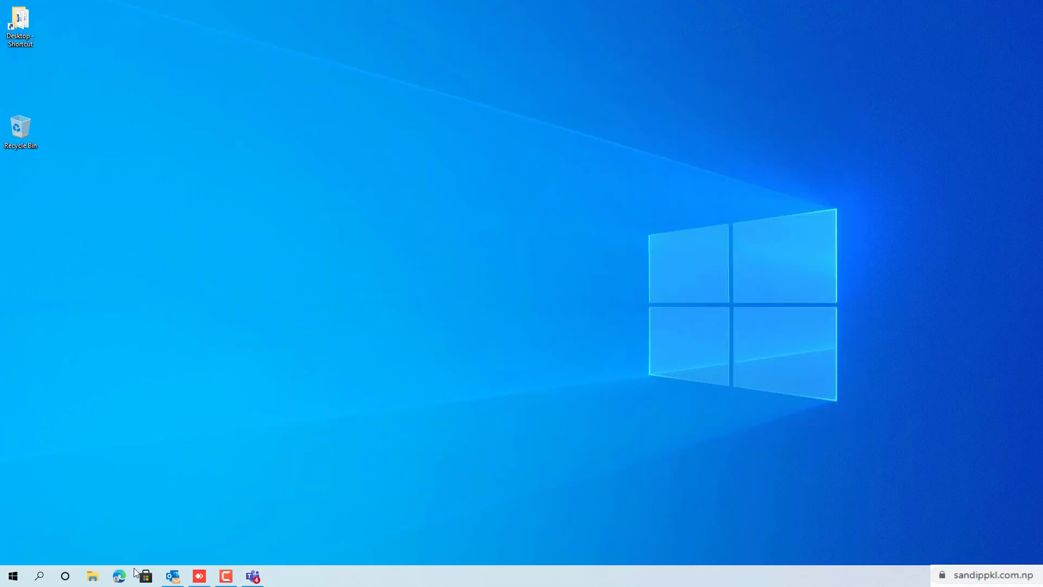
{"action": "mouse_move", "coordinate": [119, 575]}
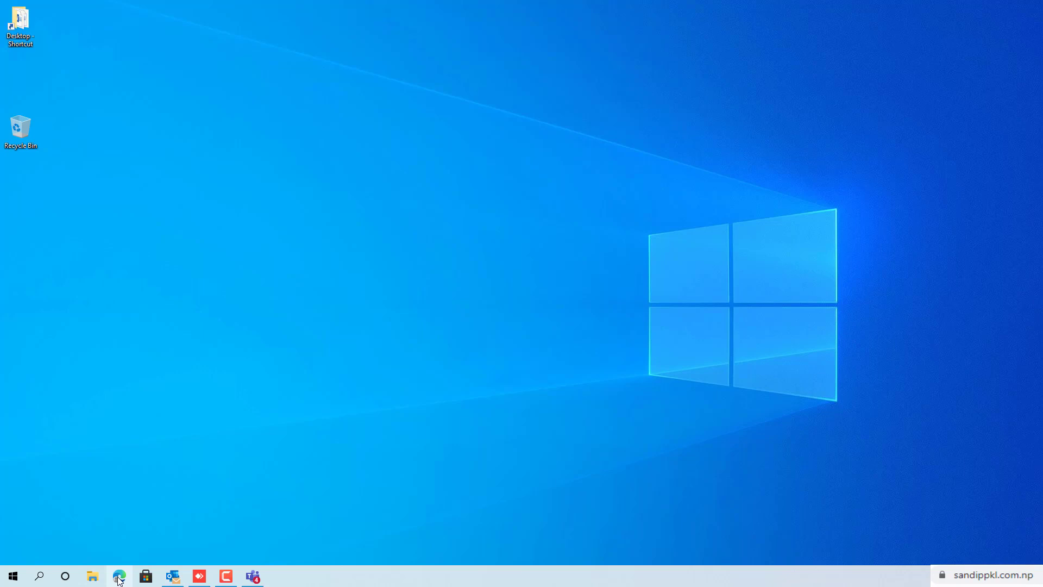
Launch Edge and show its profile list to open a Work profile window.
{"action": "left_click", "coordinate": [119, 576]}
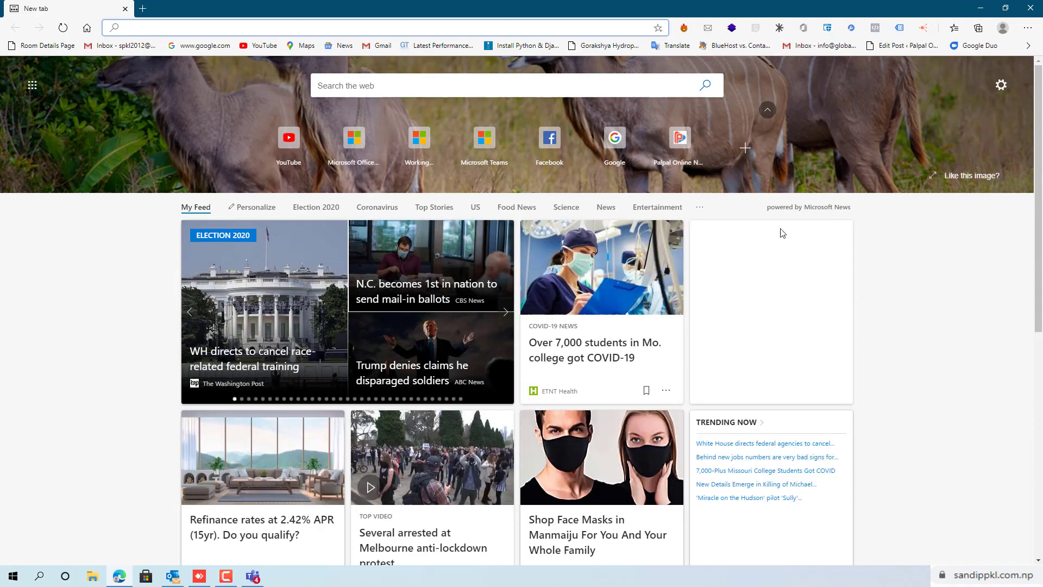
{"action": "left_click", "coordinate": [1001, 28]}
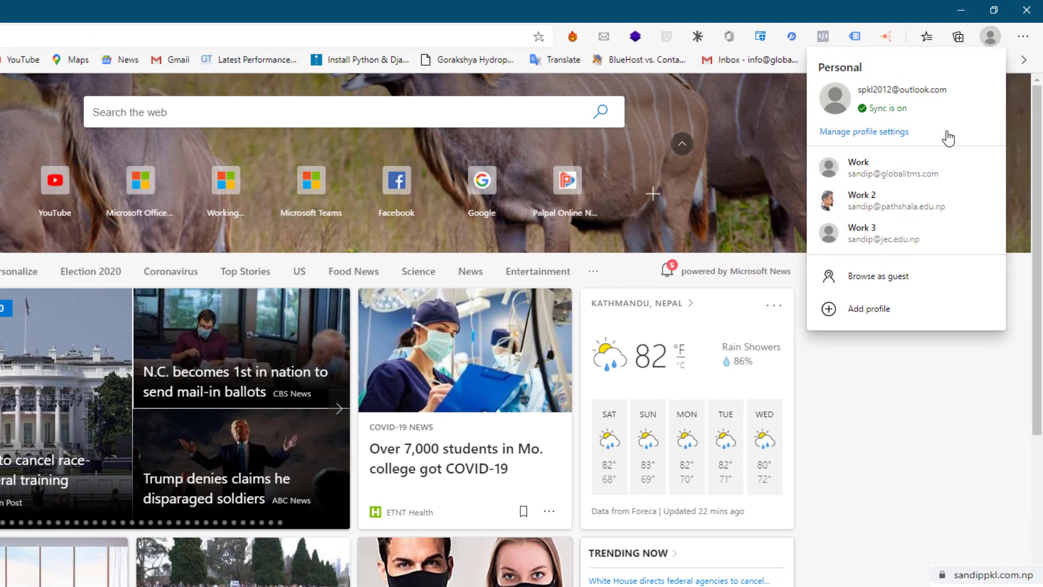
{"action": "mouse_move", "coordinate": [891, 194]}
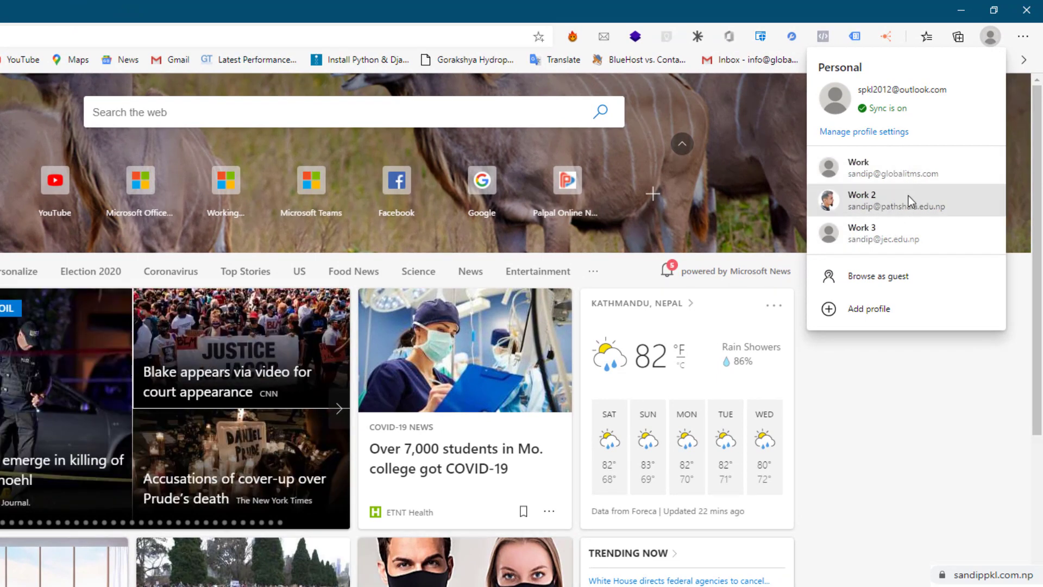
{"action": "mouse_move", "coordinate": [908, 234]}
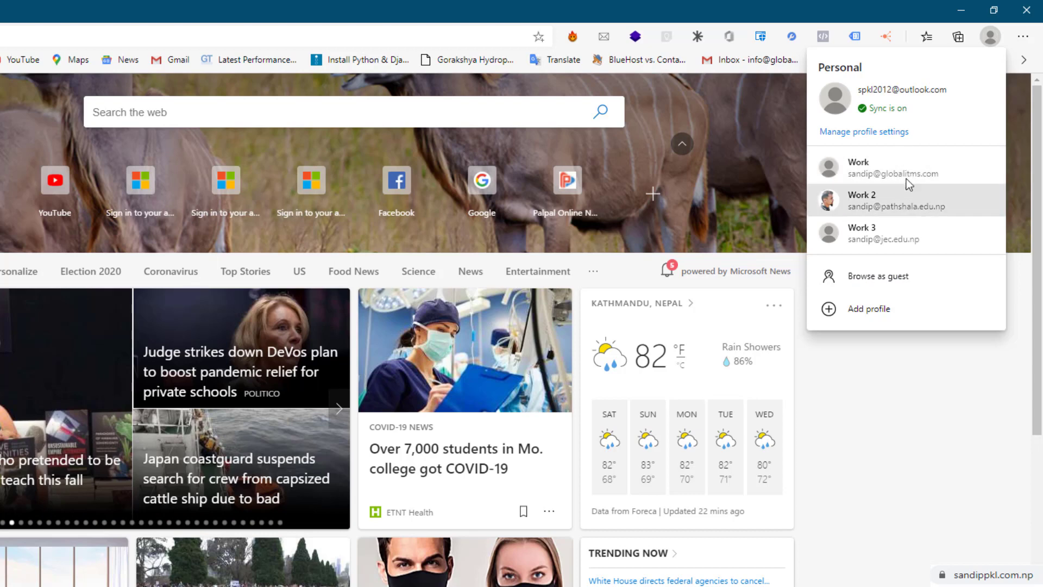
{"action": "mouse_move", "coordinate": [901, 166]}
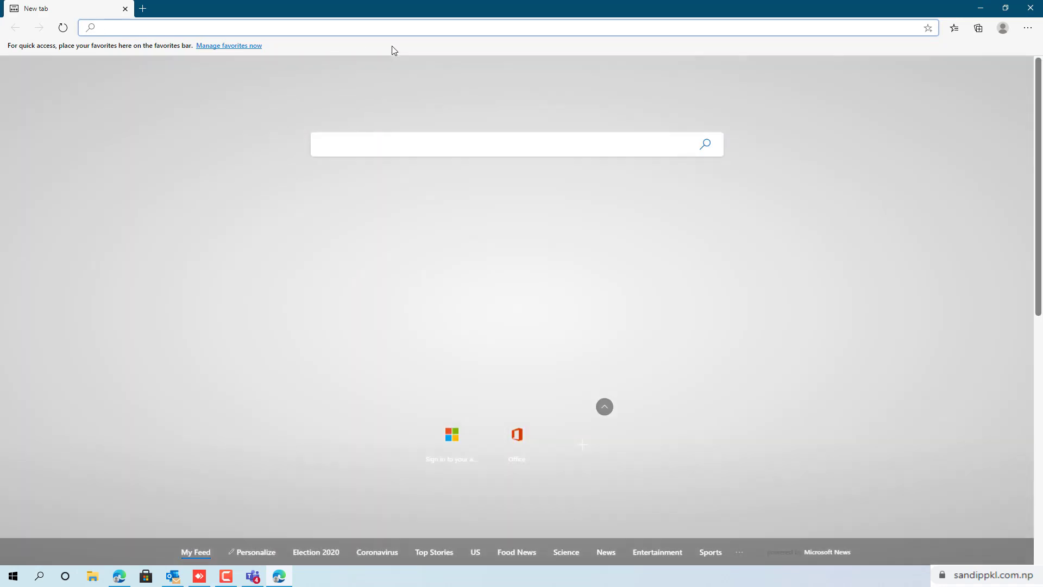
{"action": "type", "text": "teams.microsoft.com%2Fgo&state=f..."}
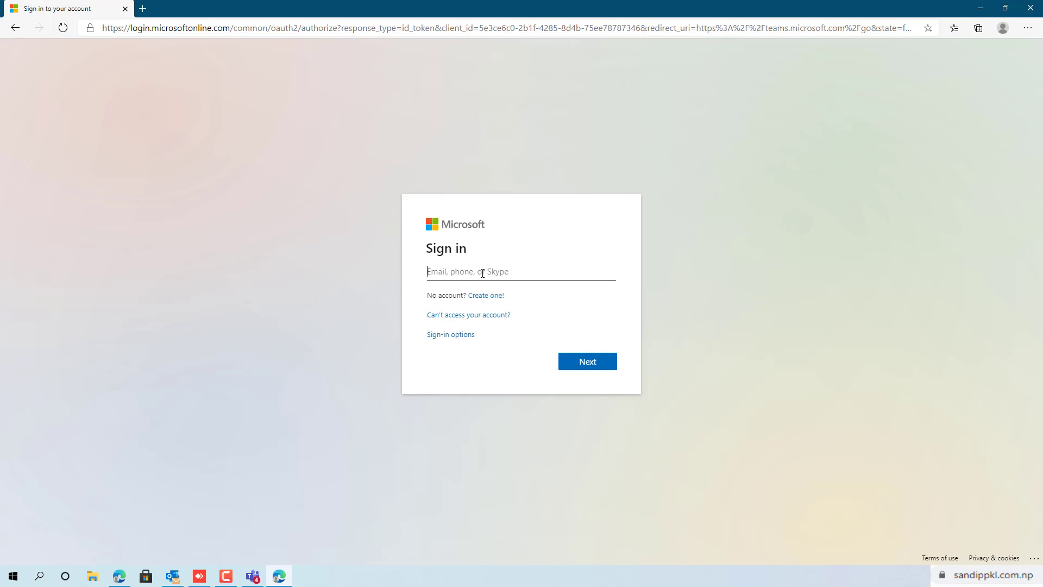
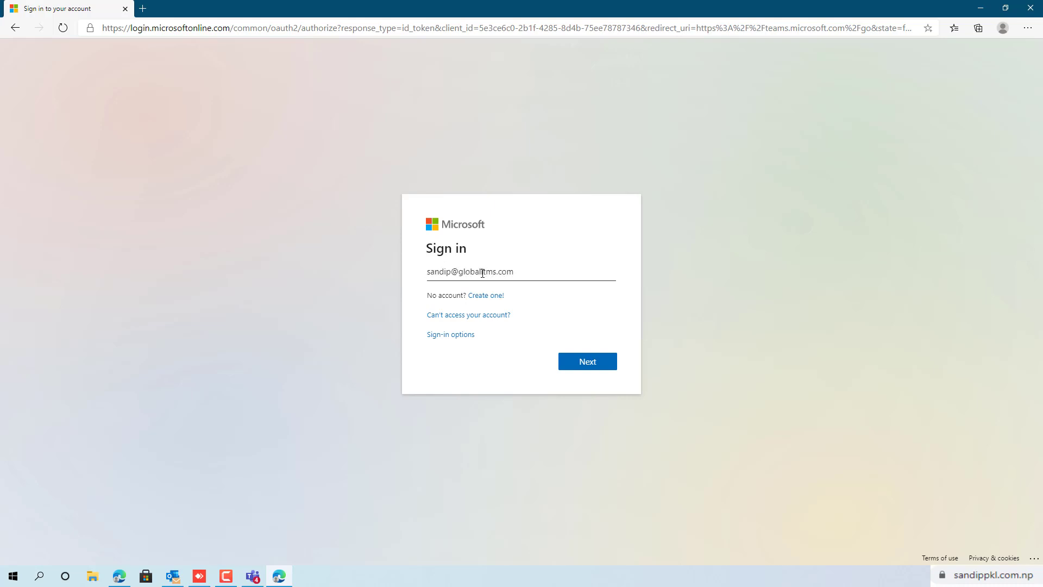
{"action": "left_click", "coordinate": [586, 361]}
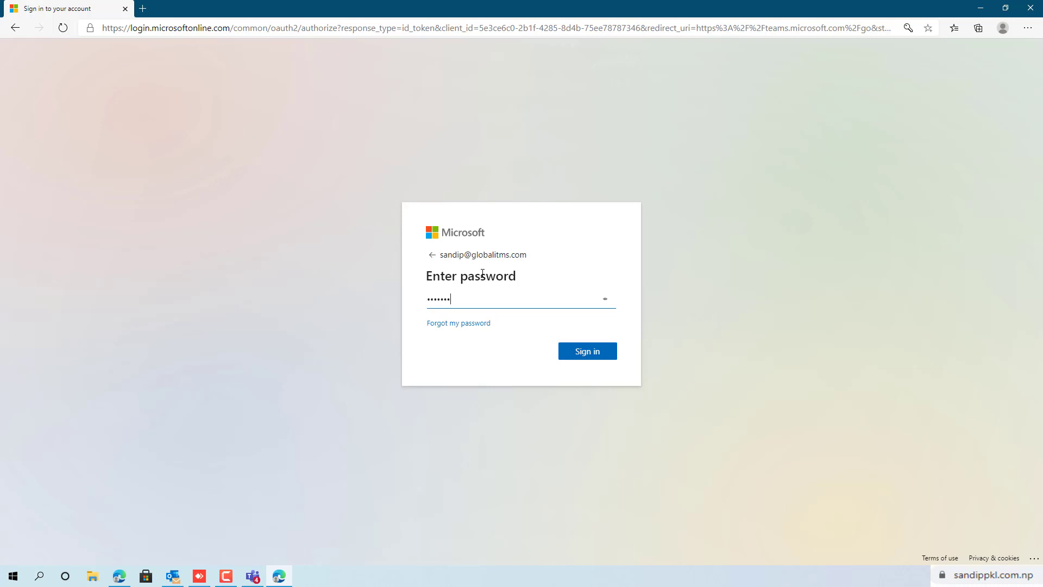
Sign in with the account password and let Edge save it.
{"action": "left_click", "coordinate": [586, 351]}
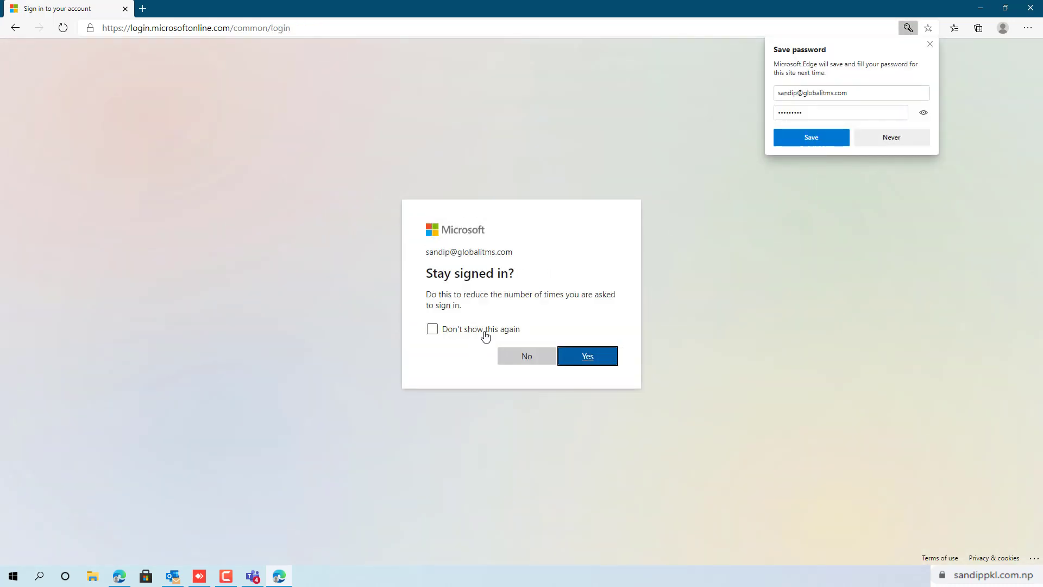
{"action": "left_click", "coordinate": [587, 355]}
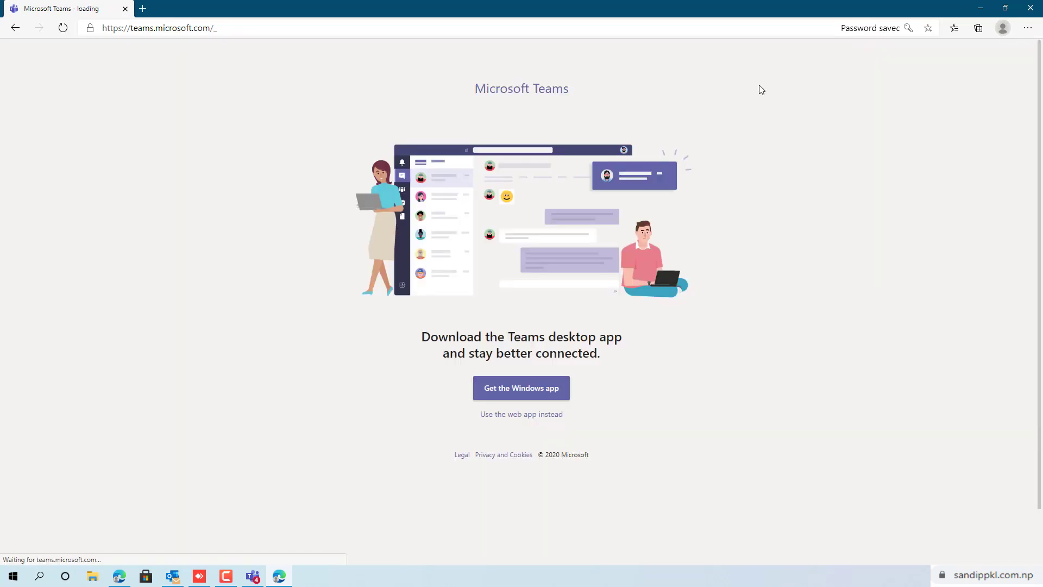
Continue with Teams in the browser for Global ITMS, then open a fresh Edge window for another profile.
{"action": "left_click", "coordinate": [520, 414]}
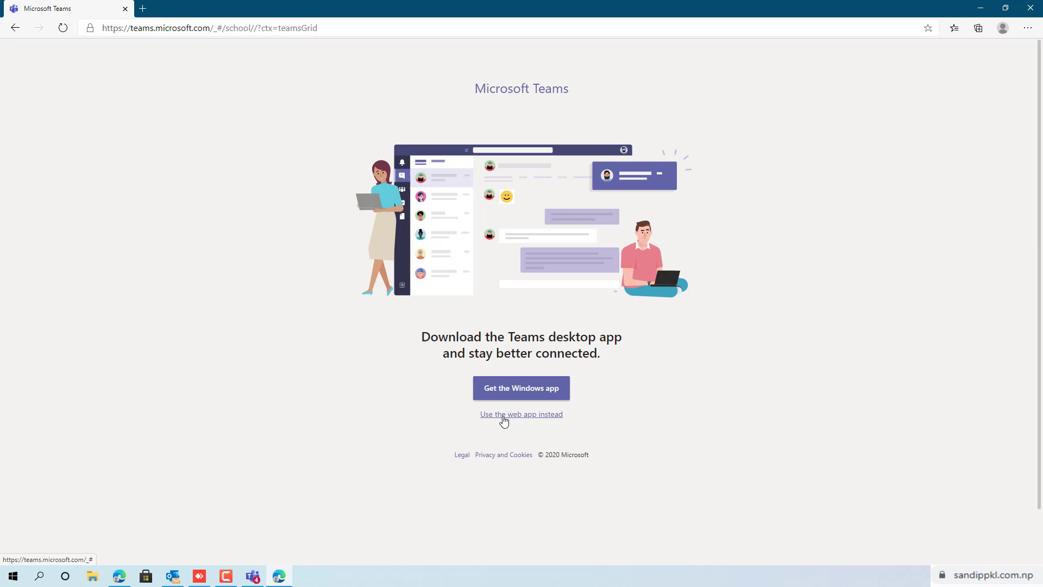
{"action": "mouse_move", "coordinate": [575, 416]}
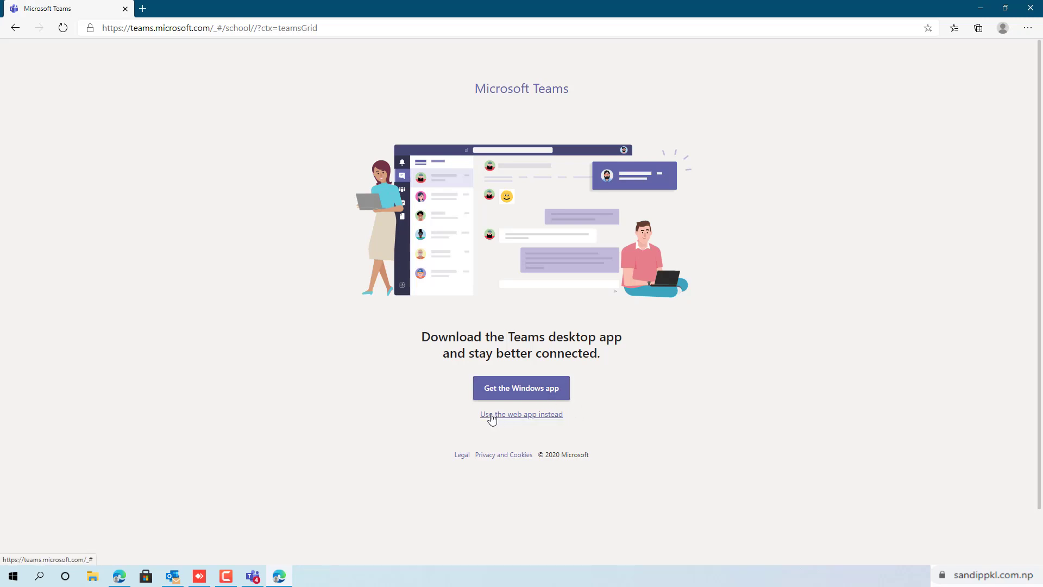
{"action": "mouse_move", "coordinate": [554, 421]}
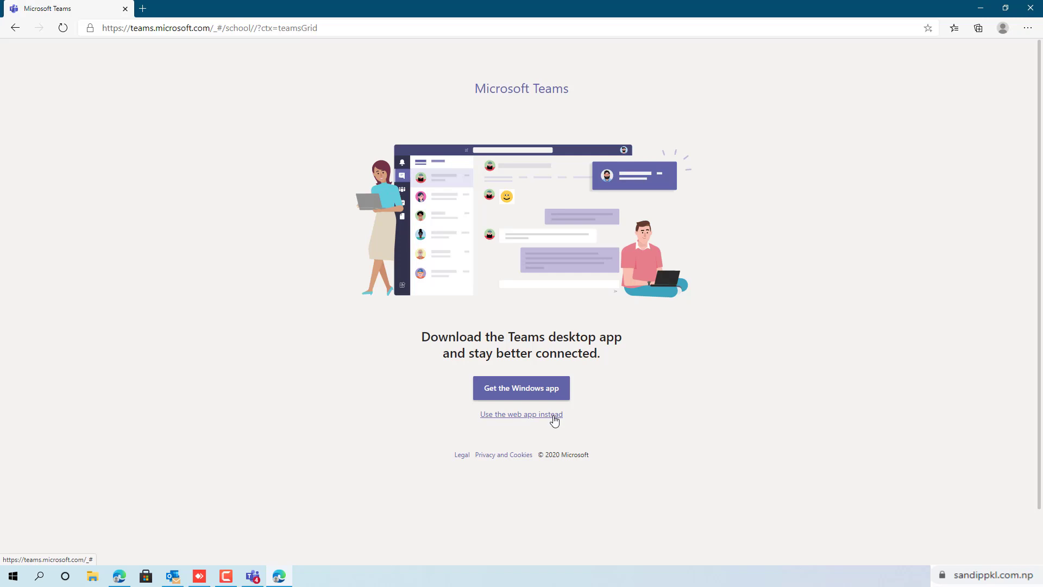
{"action": "left_click", "coordinate": [521, 414]}
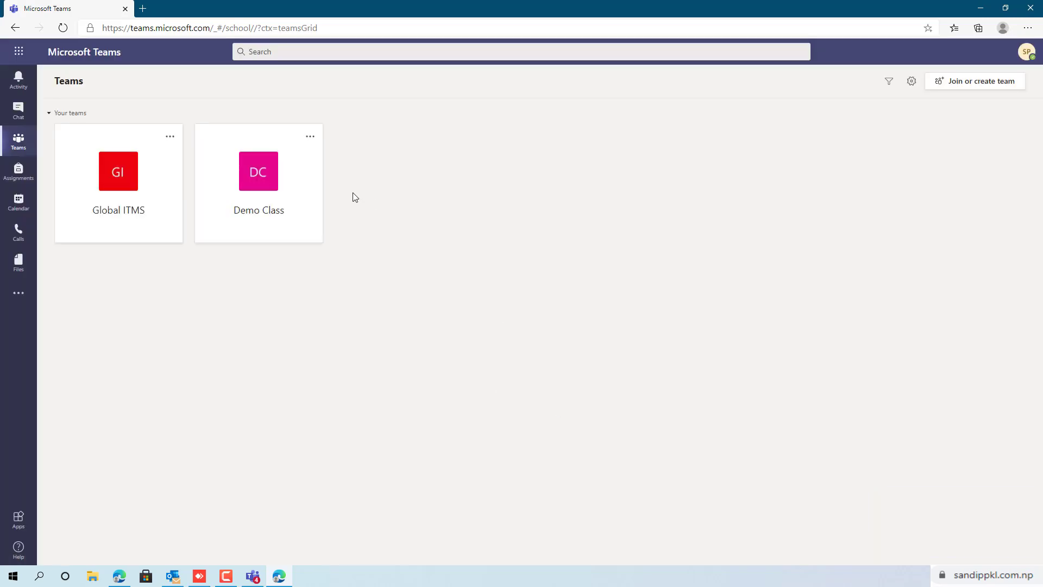
{"action": "mouse_move", "coordinate": [90, 28]}
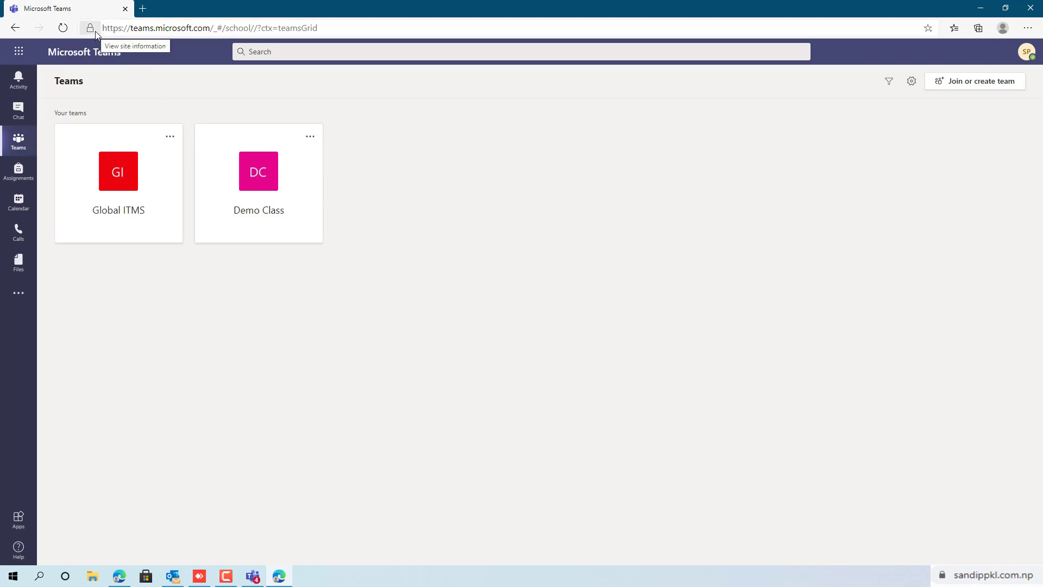
{"action": "mouse_move", "coordinate": [989, 22]}
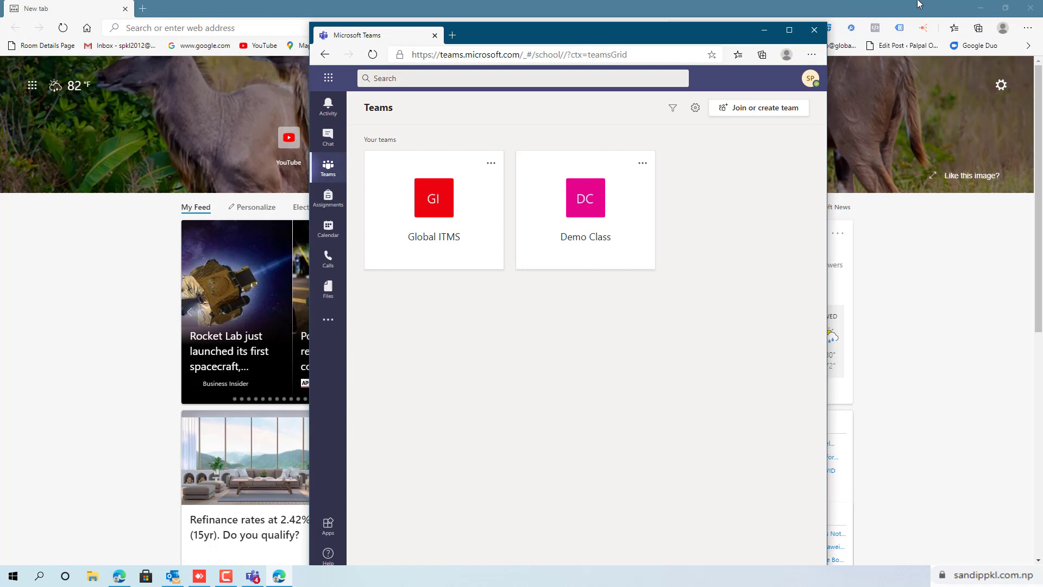
{"action": "mouse_move", "coordinate": [809, 52]}
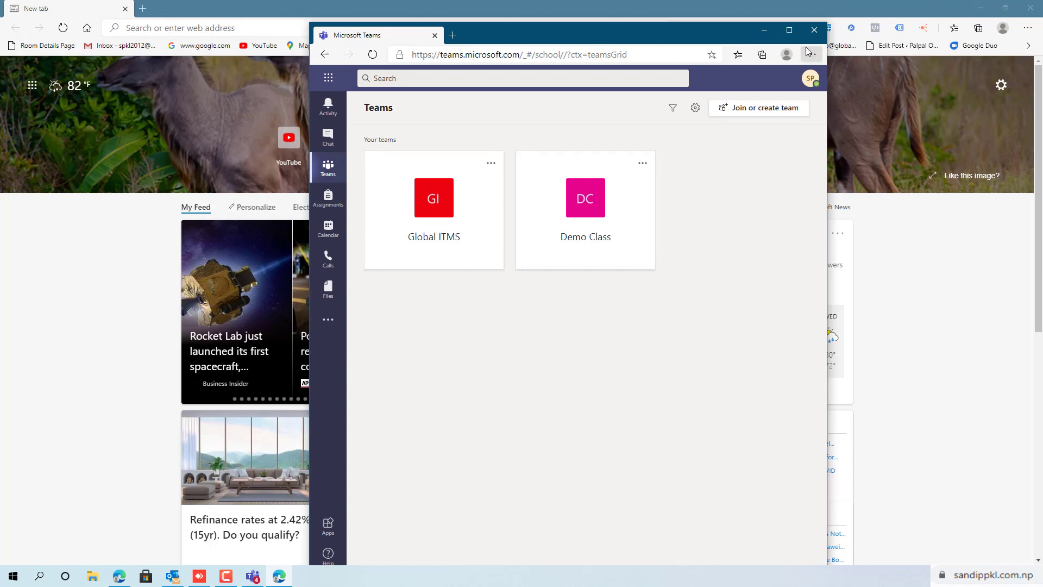
{"action": "left_click", "coordinate": [1008, 28]}
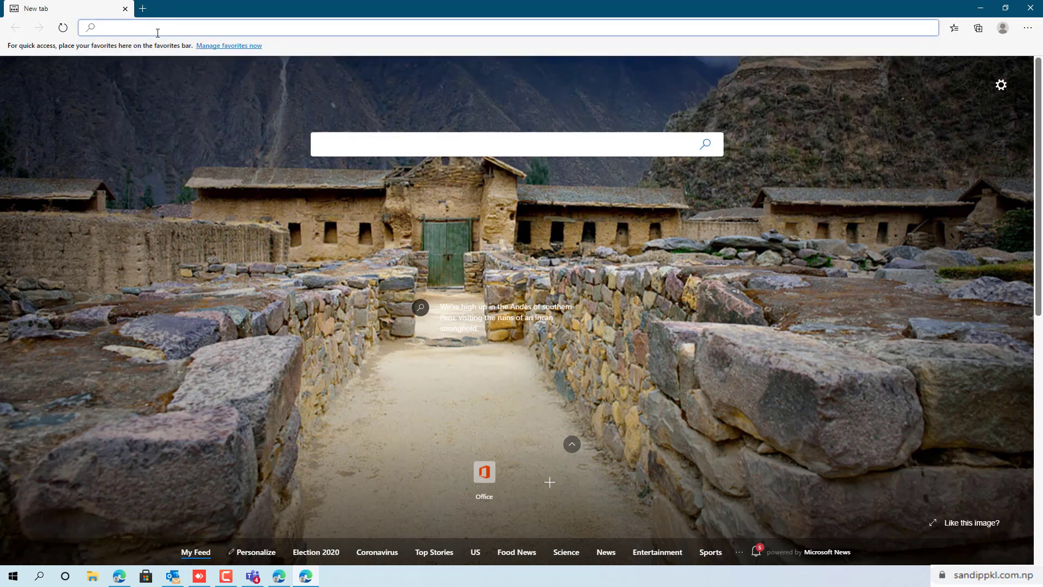
Load teams.microsoft.com in the new window, signed into the second organisation's account.
{"action": "type", "text": "teams"}
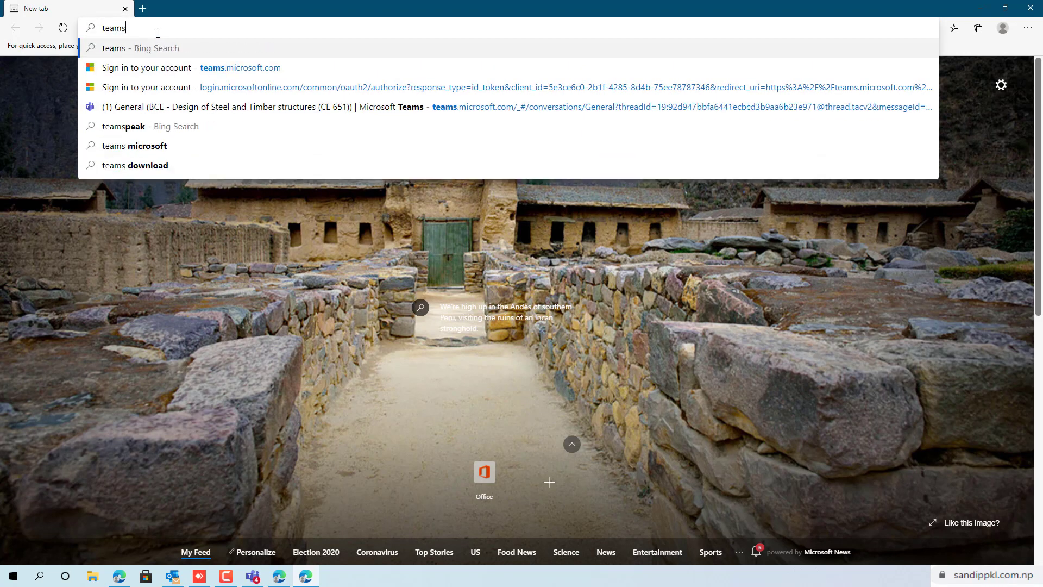
{"action": "type", "text": ".mic"}
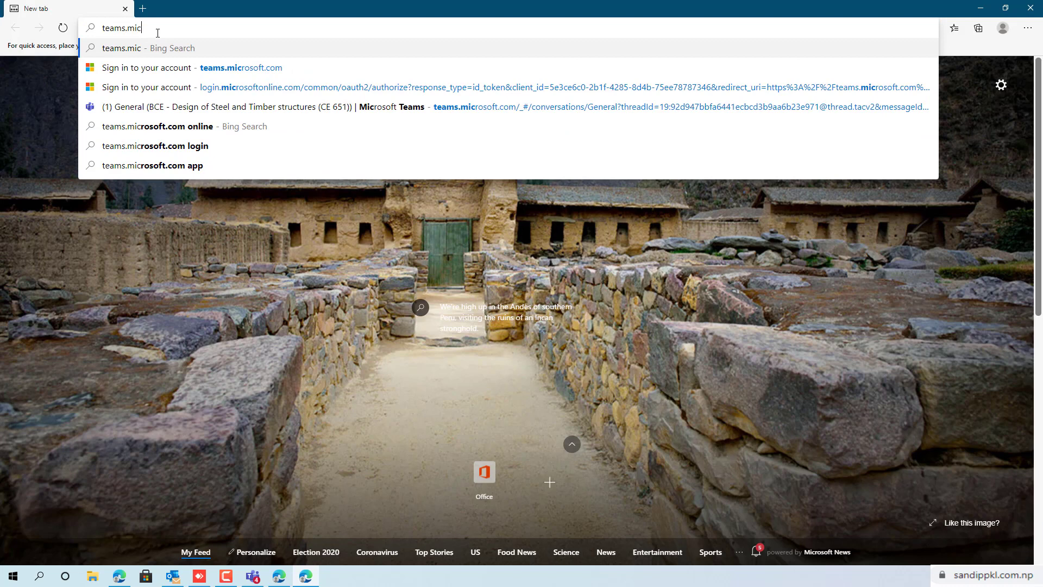
{"action": "type", "text": "rosoft"}
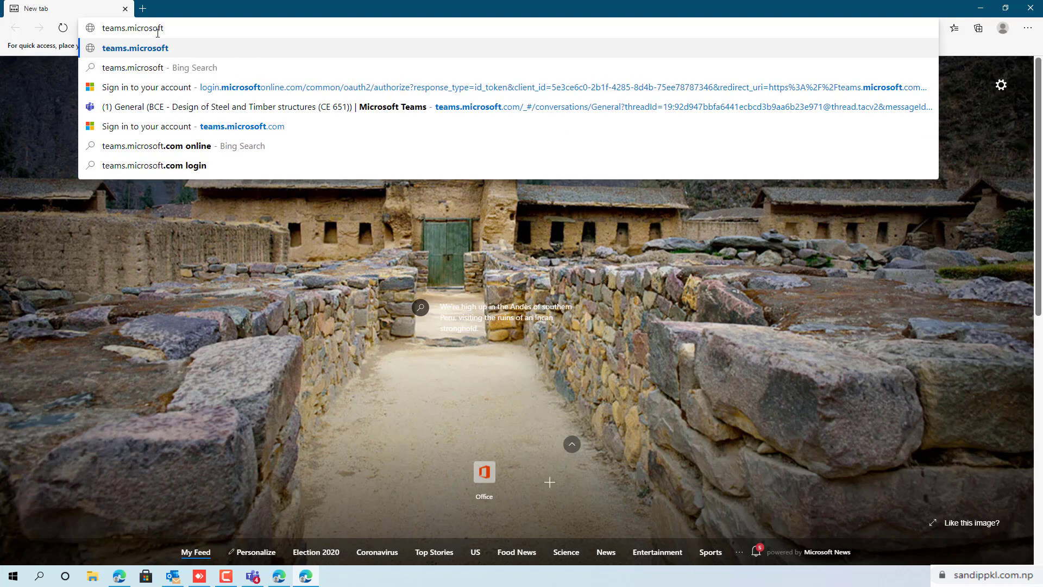
{"action": "left_click", "coordinate": [466, 106]}
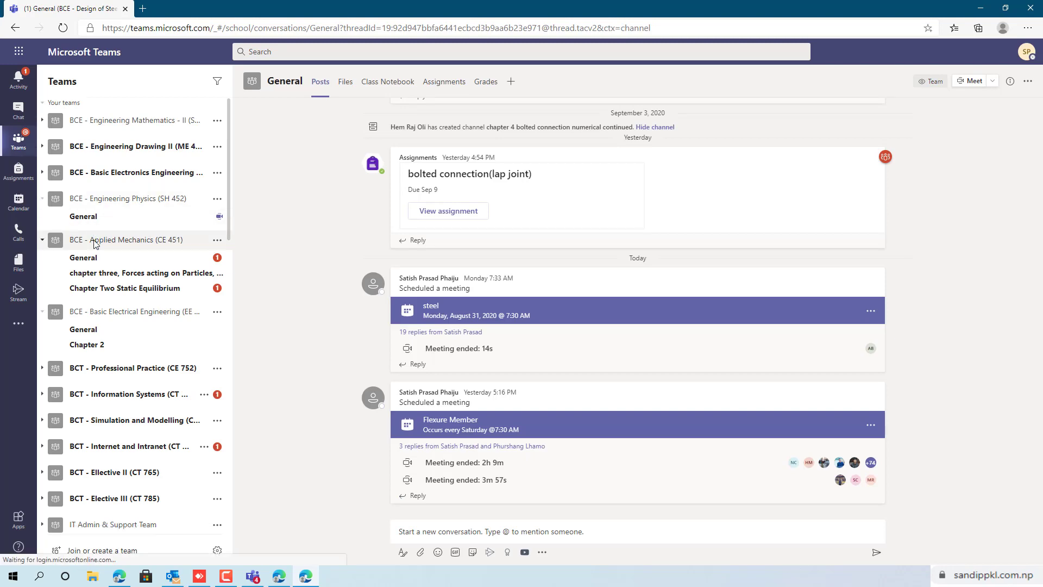
{"action": "scroll", "scroll_direction": "down", "scroll_amount": 3}
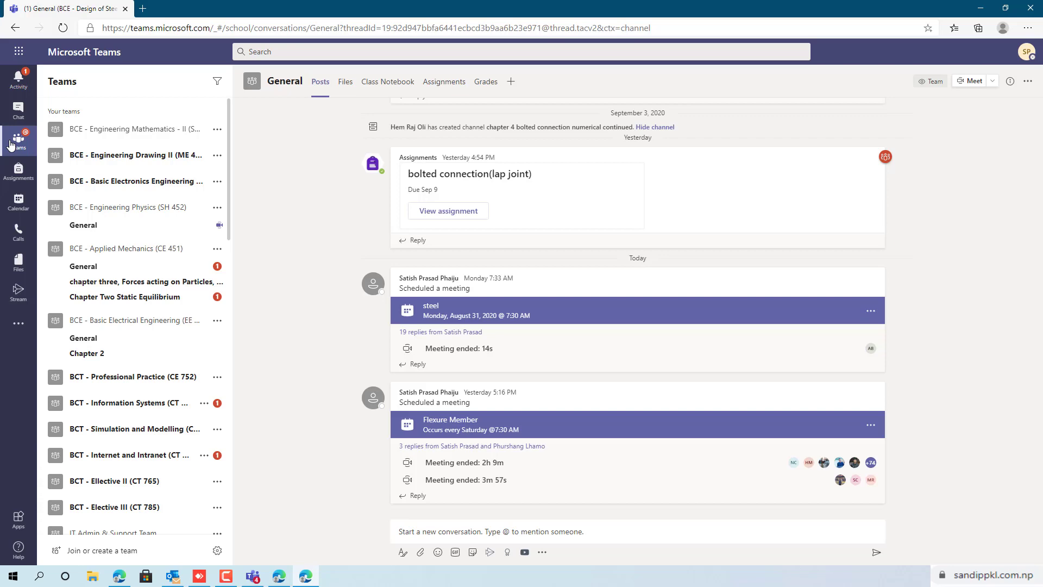
{"action": "mouse_move", "coordinate": [359, 333]}
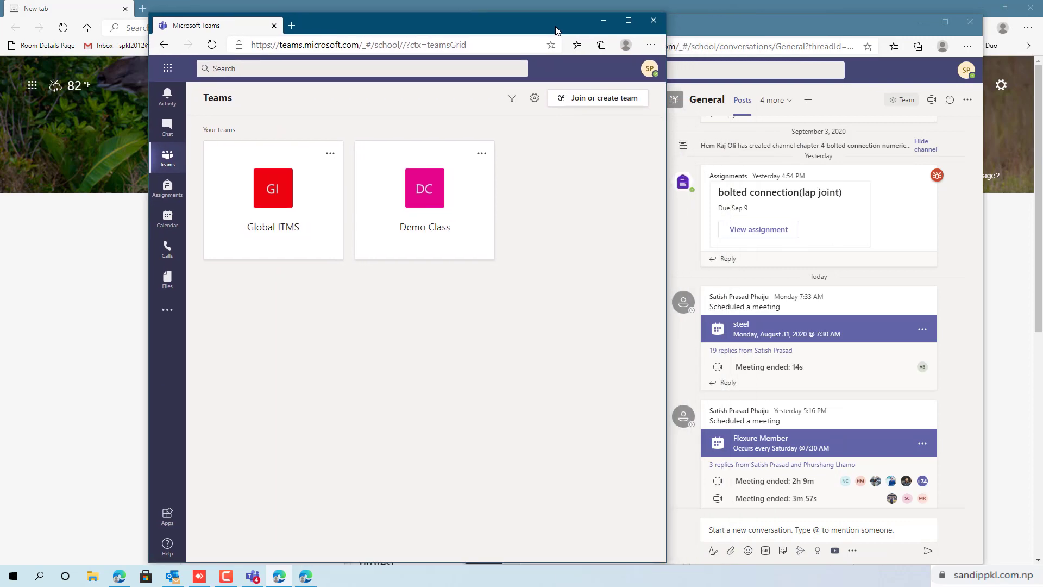
{"action": "mouse_move", "coordinate": [889, 39]}
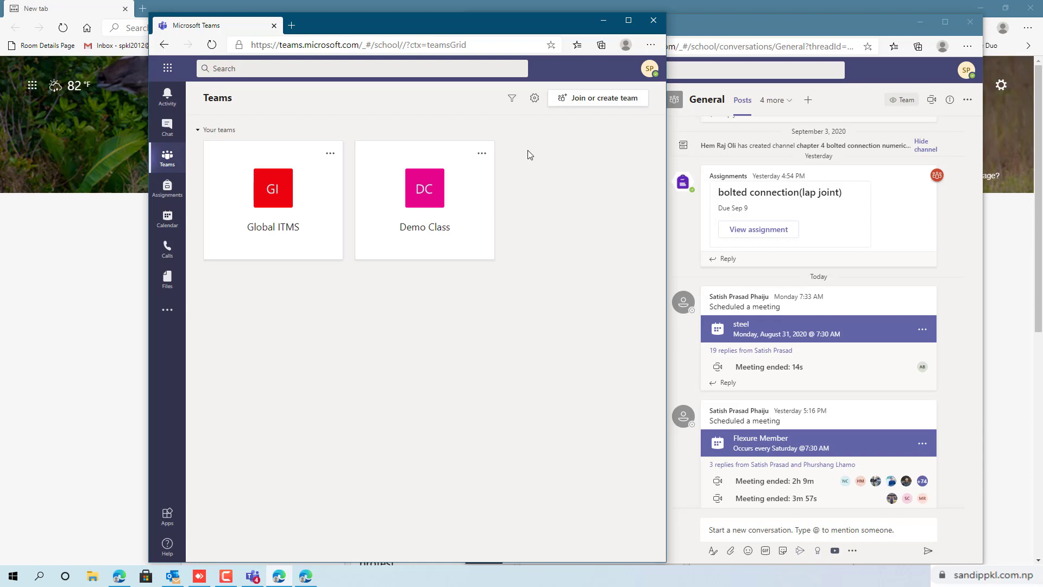
{"action": "mouse_move", "coordinate": [650, 44]}
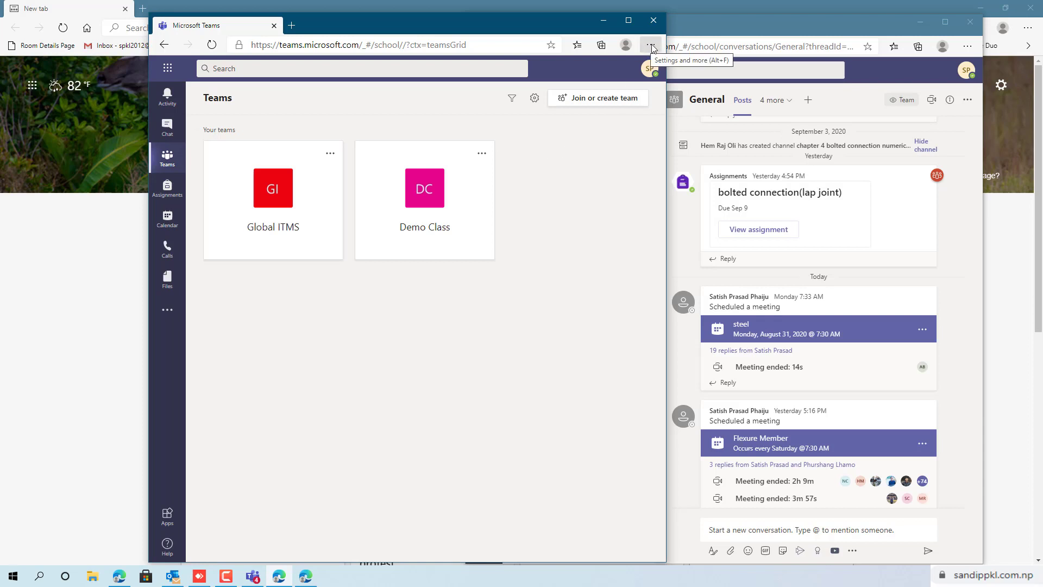
Install the Global ITMS Teams site as an app named 'Microsoft Teams Global ITMS'.
{"action": "left_click", "coordinate": [652, 45]}
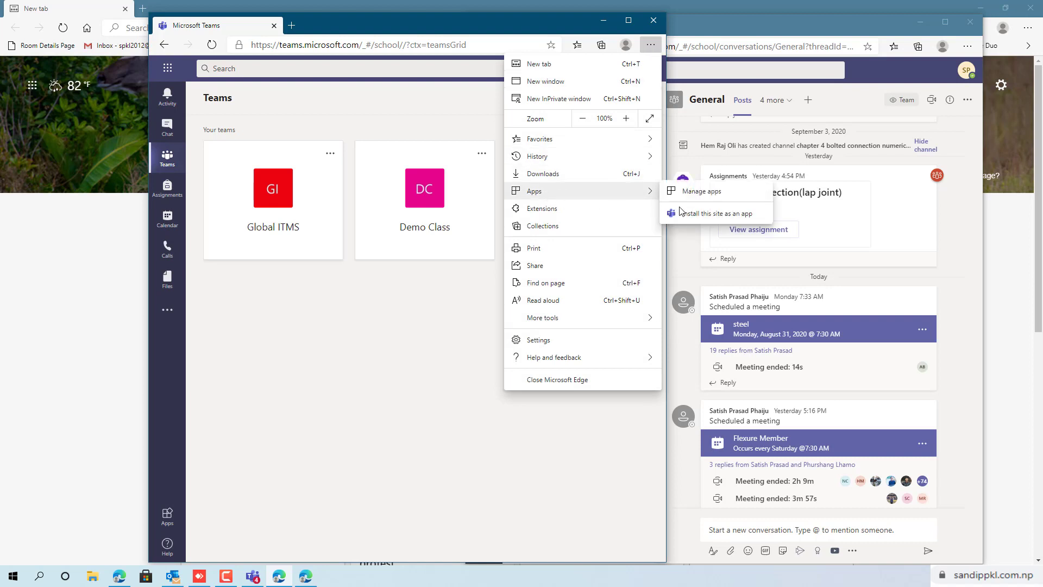
{"action": "mouse_move", "coordinate": [737, 221]}
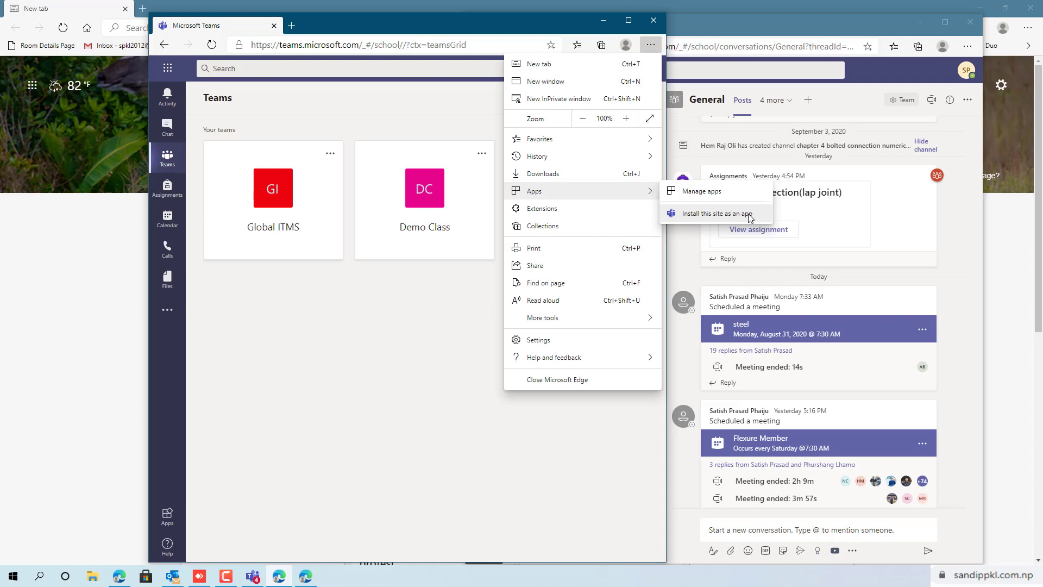
{"action": "left_click", "coordinate": [710, 214]}
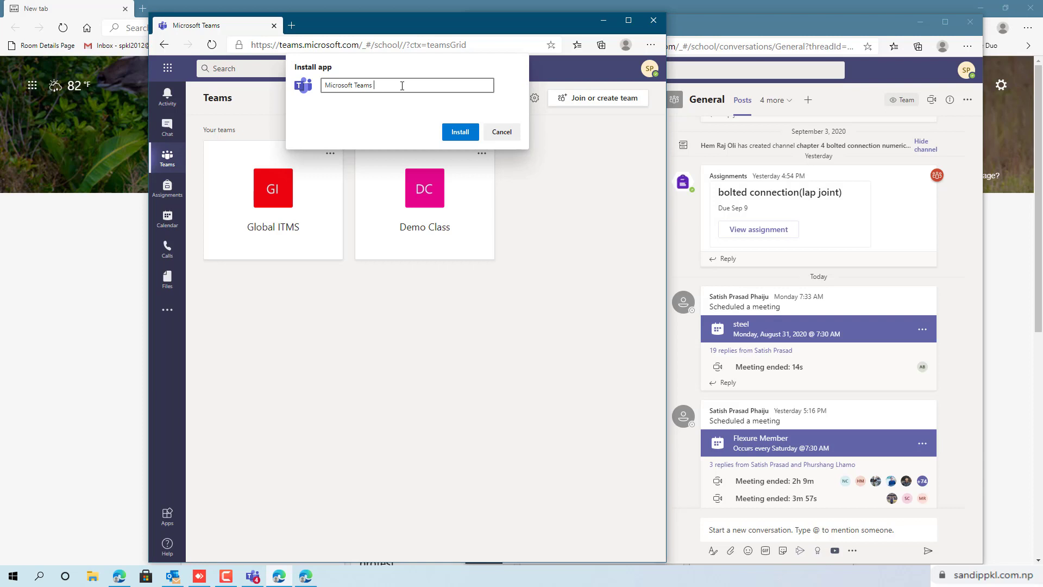
{"action": "type", "text": "Global"}
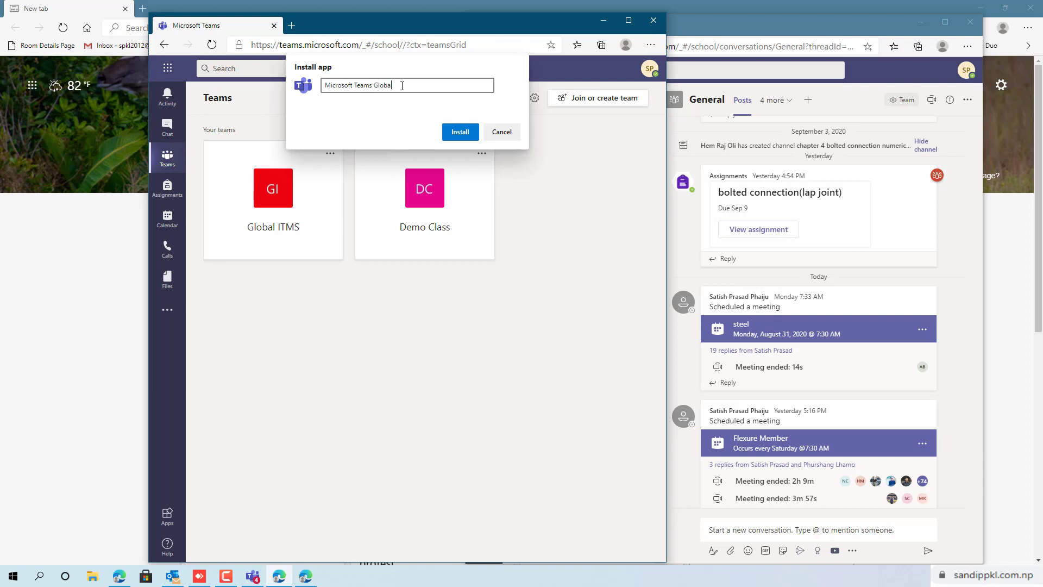
{"action": "type", "text": "ITMS"}
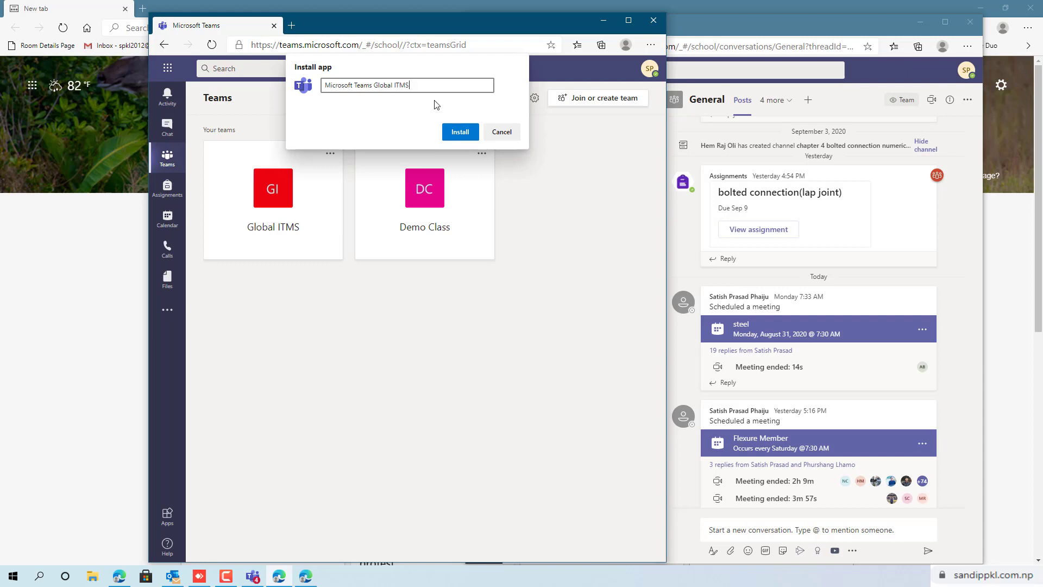
{"action": "mouse_move", "coordinate": [432, 124]}
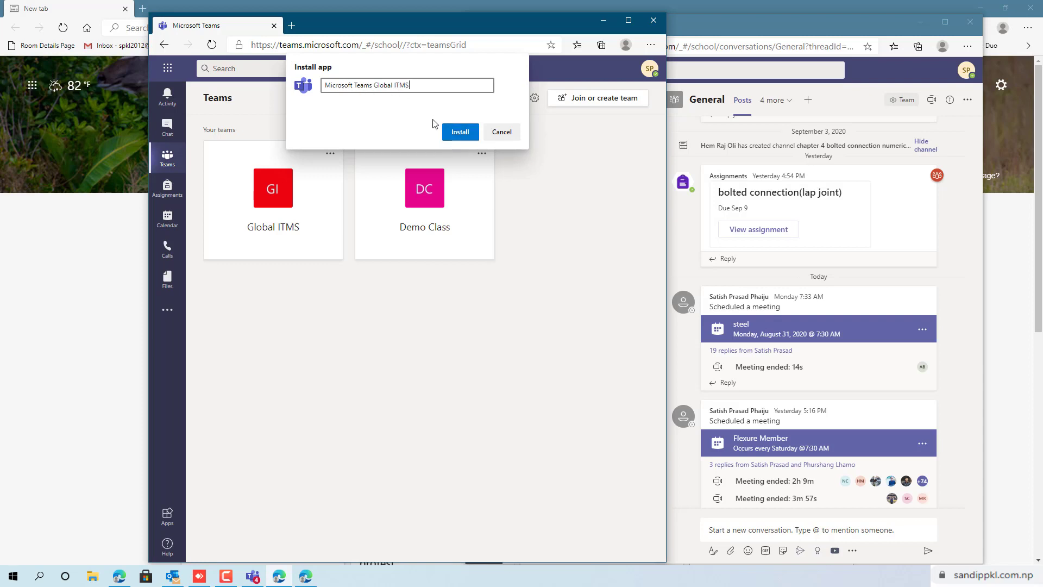
{"action": "left_click", "coordinate": [459, 131]}
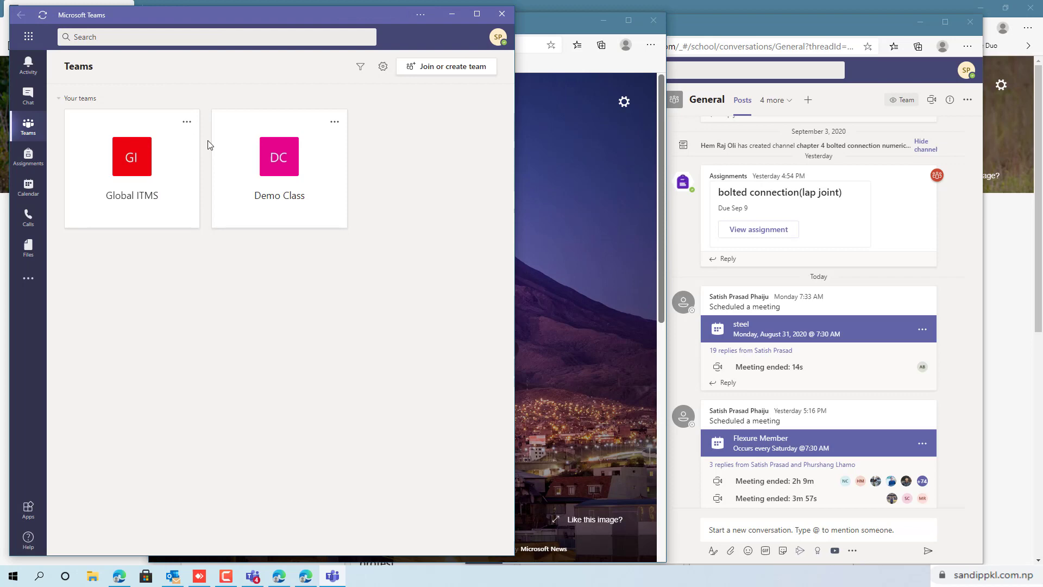
{"action": "mouse_move", "coordinate": [560, 32]}
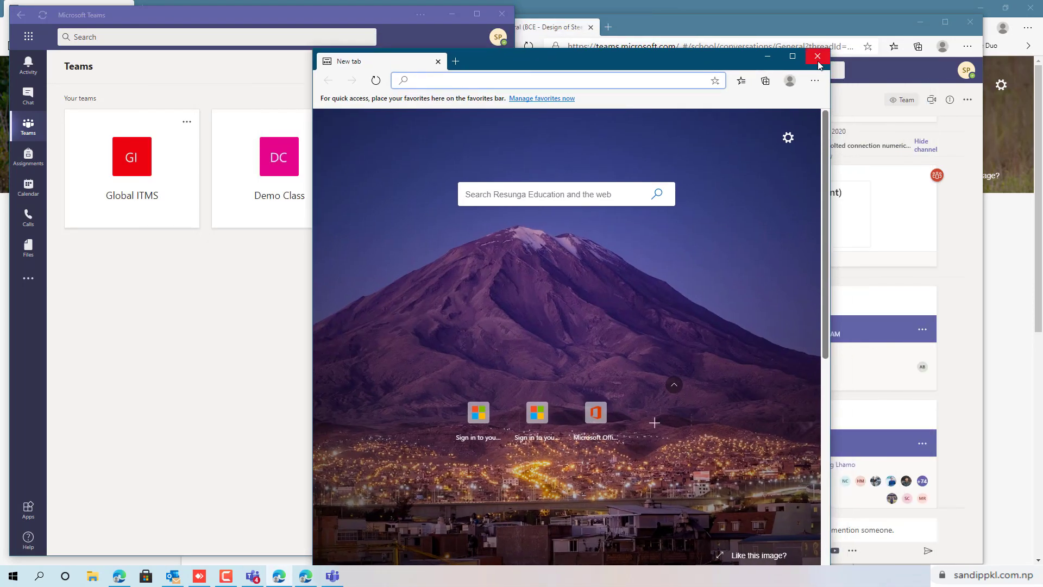
Close the leftover empty Edge window and view the installed app's account and profile options.
{"action": "left_click", "coordinate": [817, 57]}
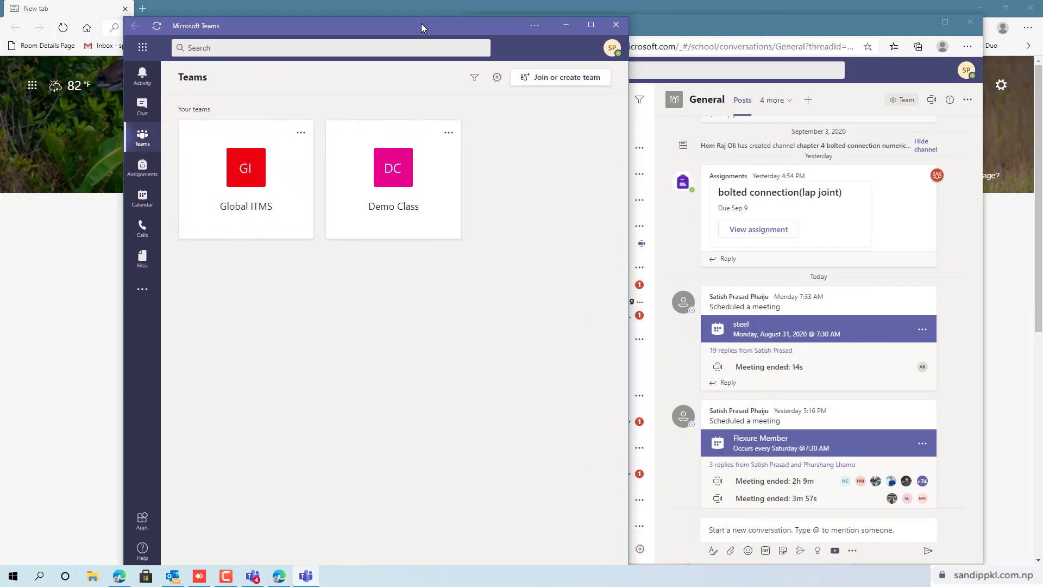
{"action": "left_click", "coordinate": [610, 46]}
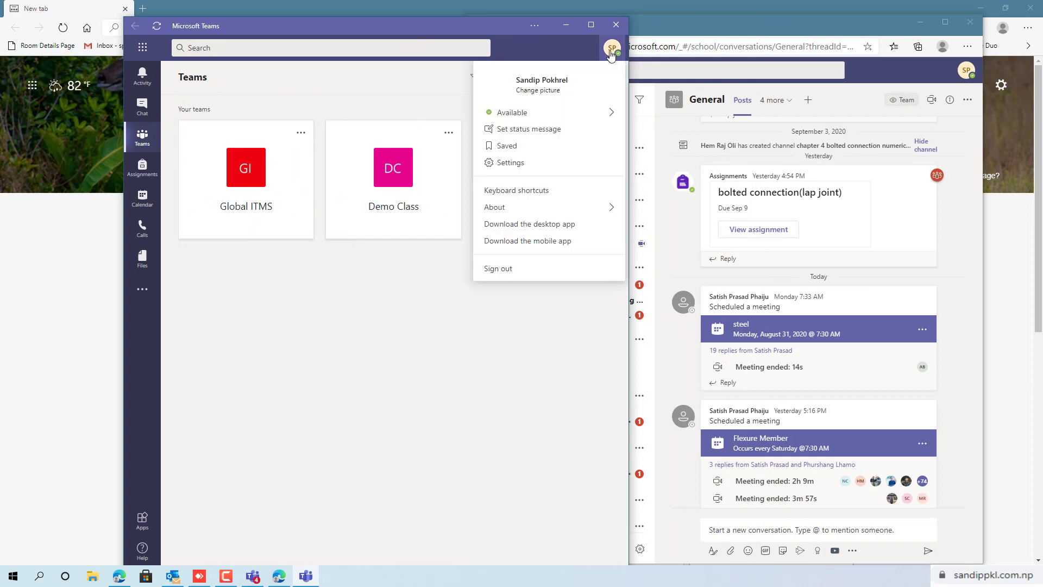
{"action": "mouse_move", "coordinate": [536, 90]}
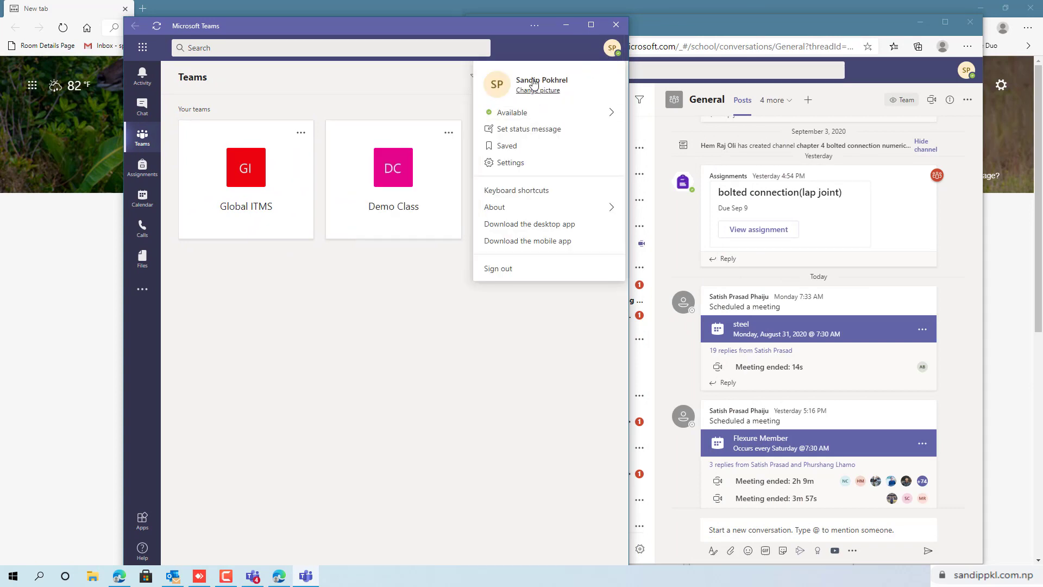
{"action": "left_click", "coordinate": [537, 91]}
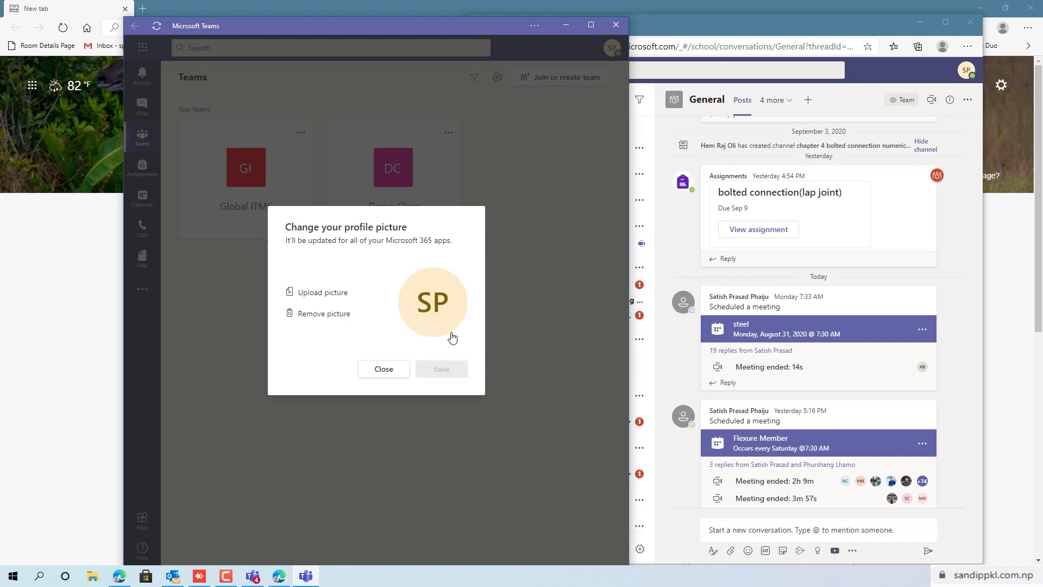
{"action": "left_click", "coordinate": [384, 368]}
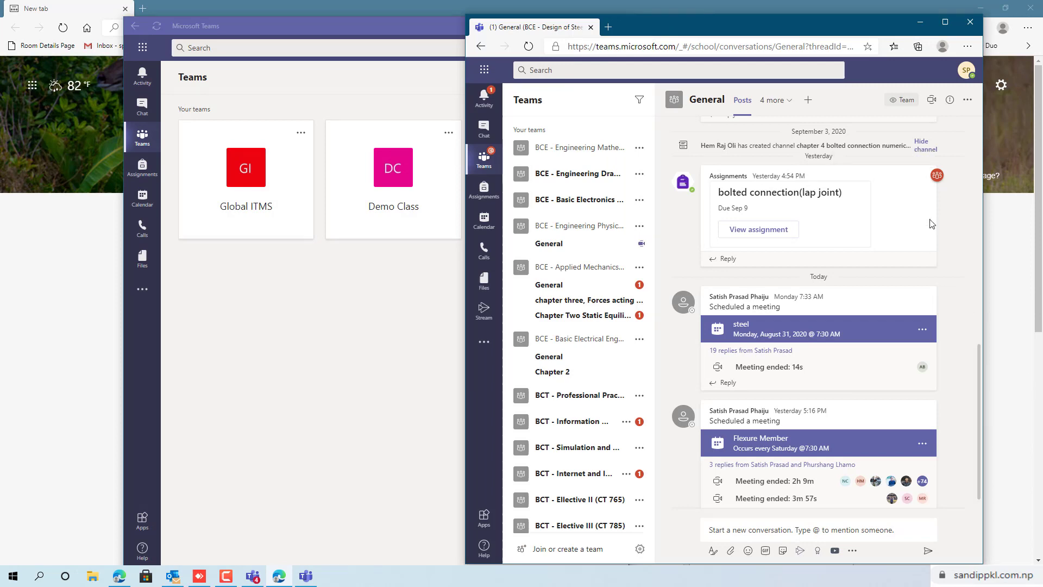
Start installing the engineering-class Teams site as an app from Edge's Apps menu.
{"action": "left_click", "coordinate": [966, 46]}
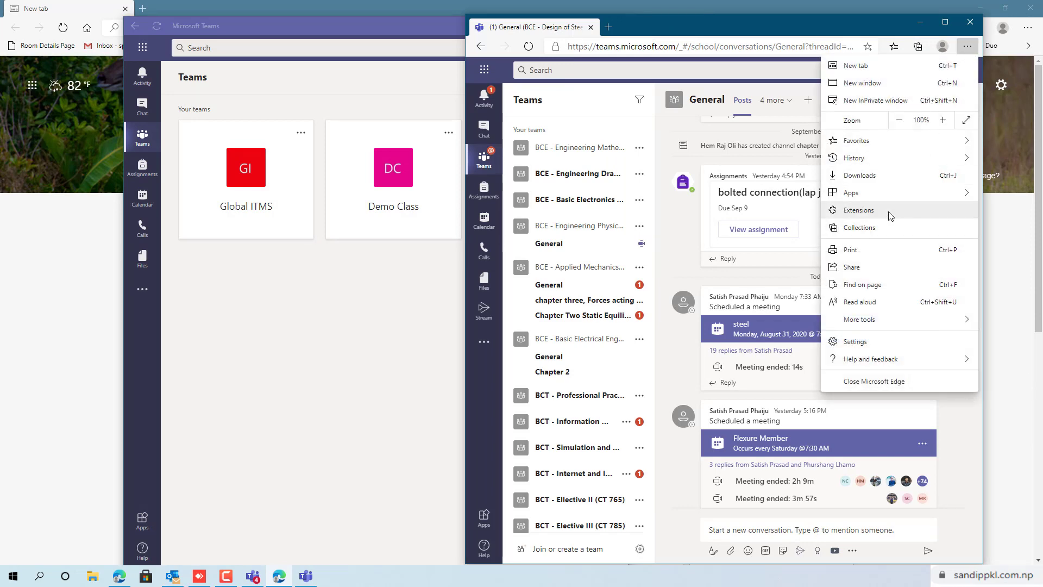
{"action": "left_click", "coordinate": [852, 192]}
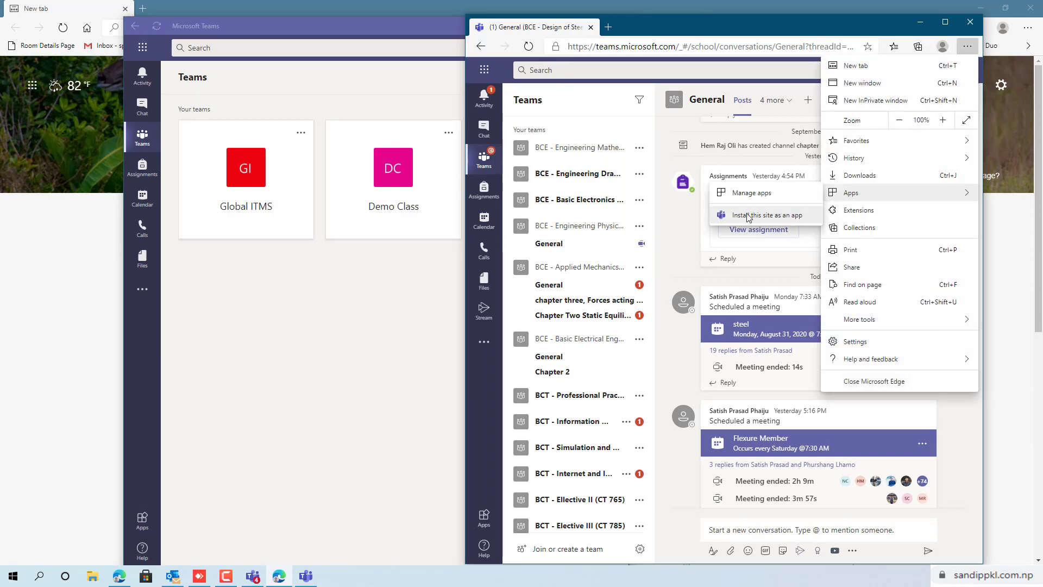
{"action": "left_click", "coordinate": [759, 215]}
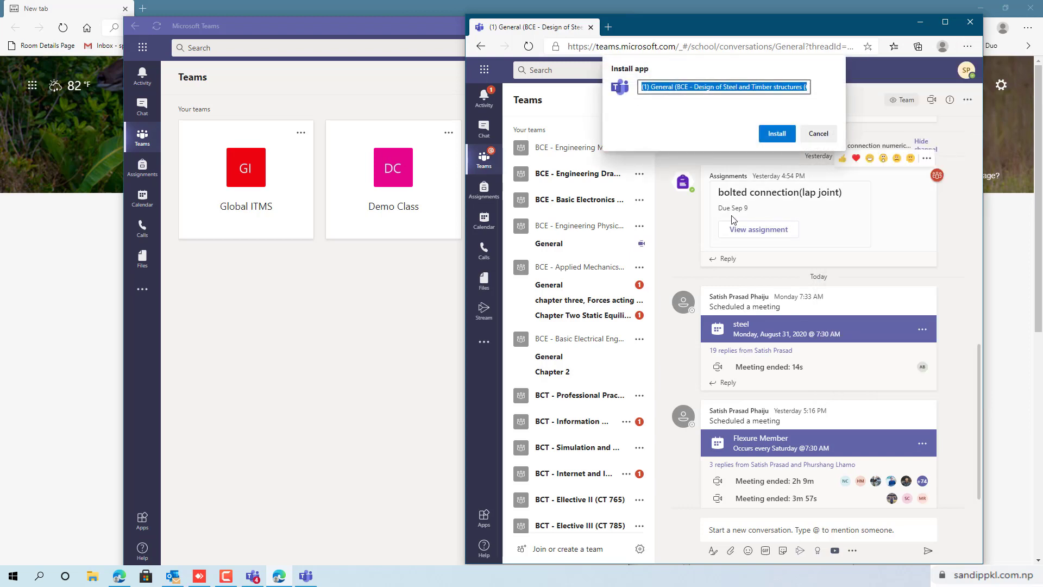
{"action": "left_click", "coordinate": [671, 87]}
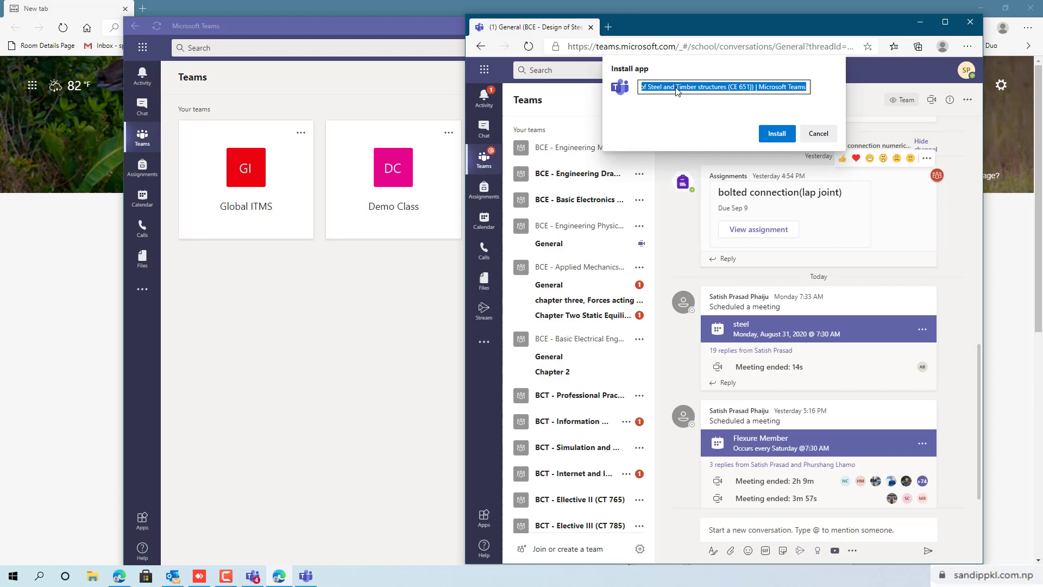
Name the app 'Microsoft Teams JEC' and install it.
{"action": "type", "text": "Mic"}
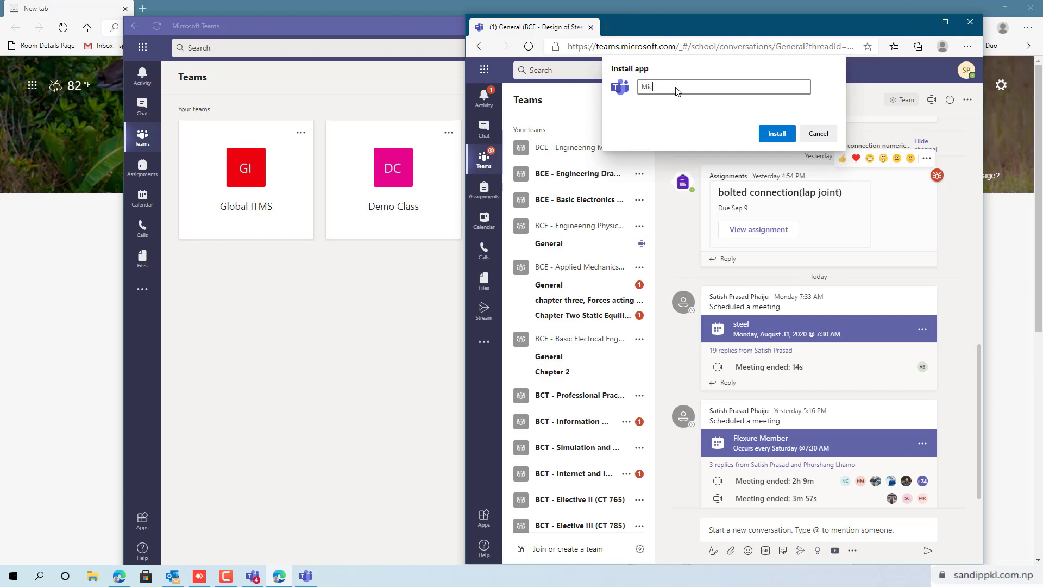
{"action": "type", "text": "rosoft"}
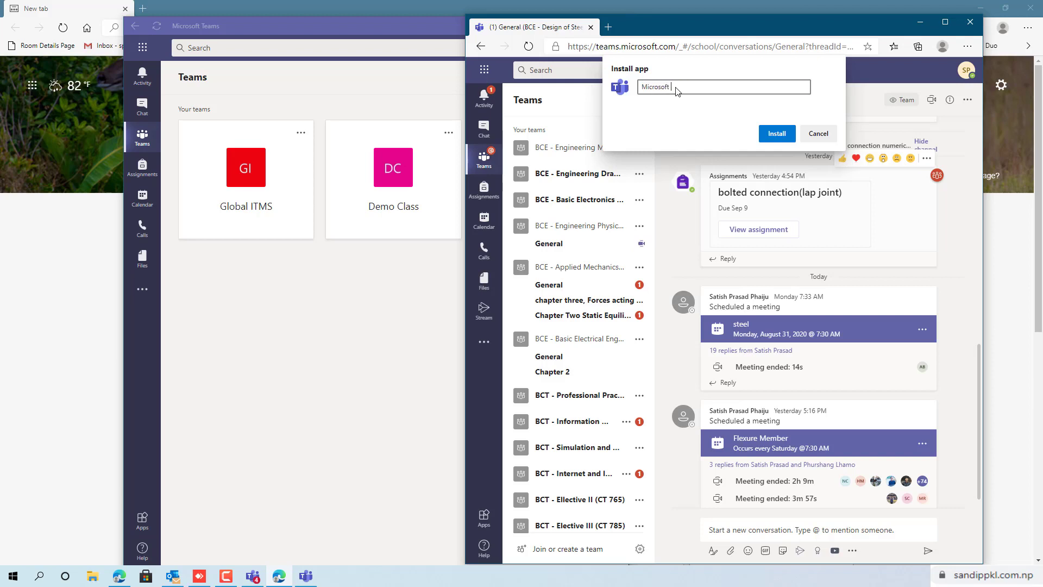
{"action": "type", "text": "Teams"}
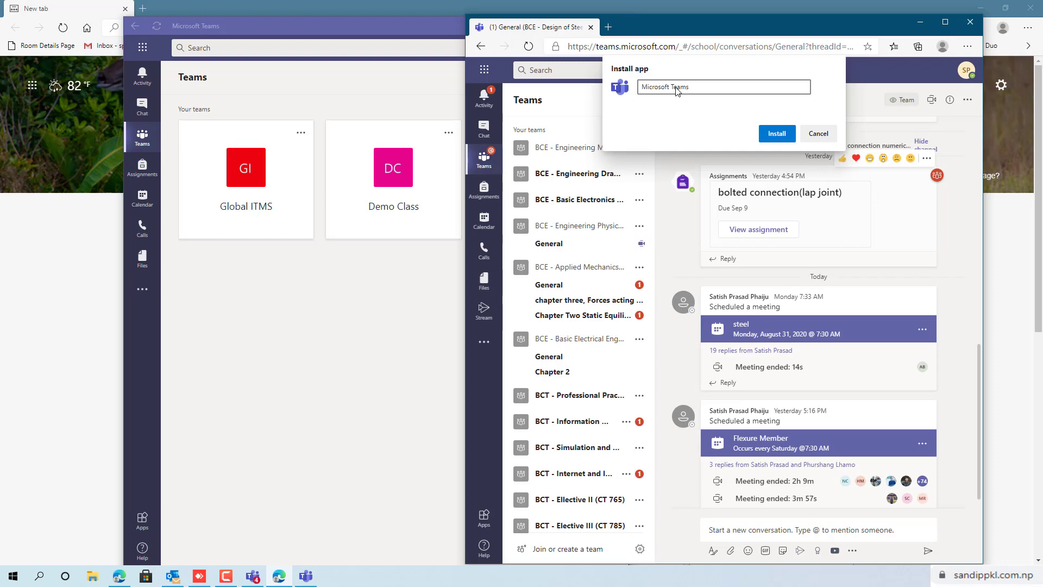
{"action": "type", "text": "JEC"}
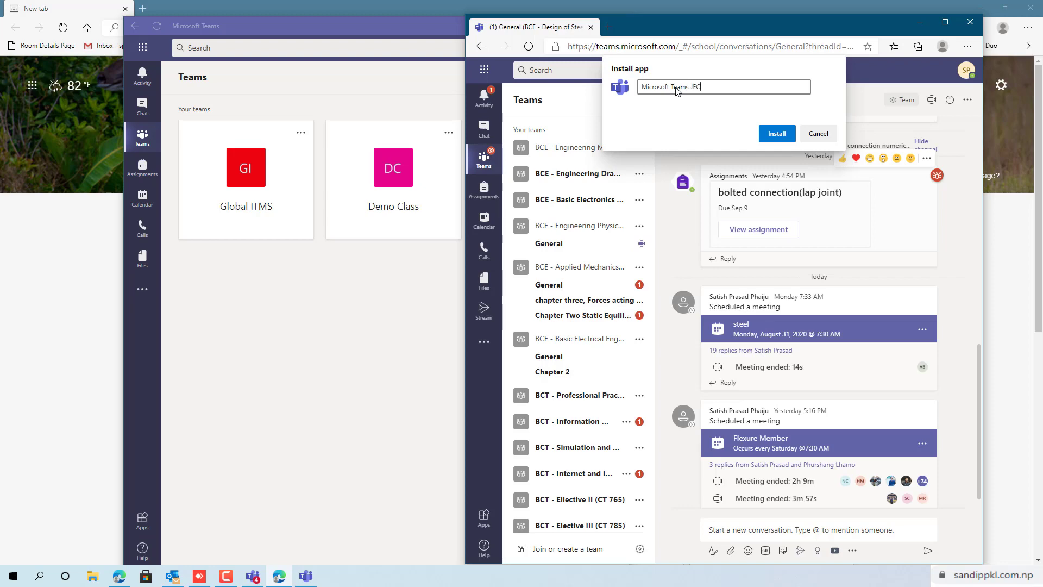
{"action": "left_click", "coordinate": [776, 133]}
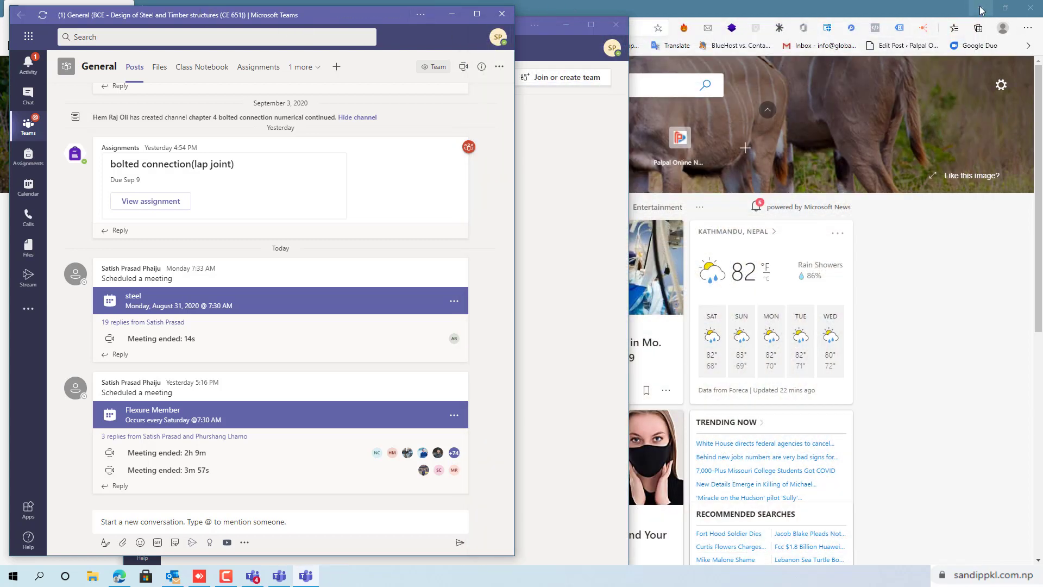
{"action": "mouse_move", "coordinate": [1028, 8]}
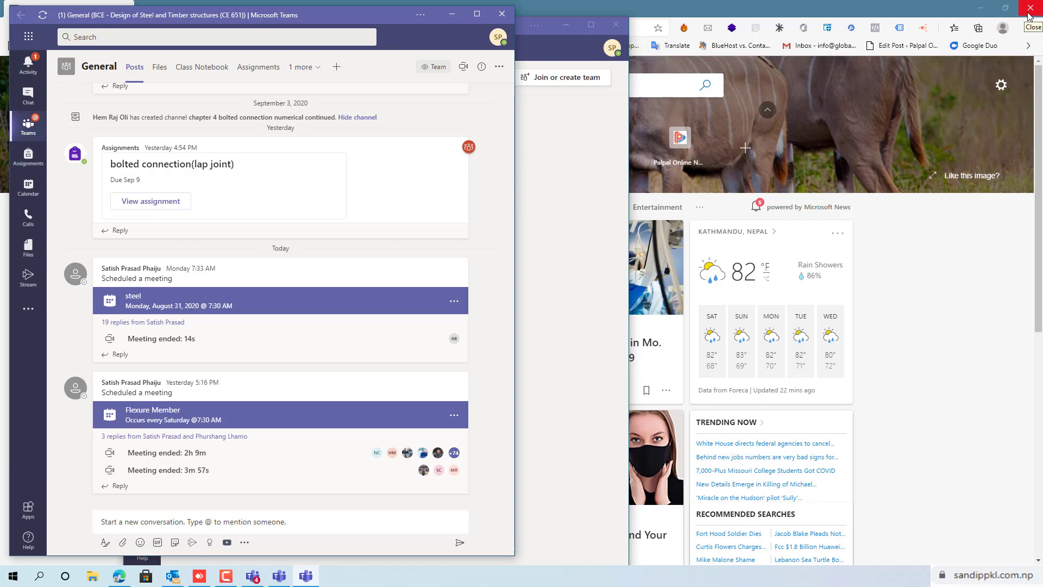
Close the Edge window behind the new app, leaving only the two installed Teams apps.
{"action": "left_click", "coordinate": [502, 14]}
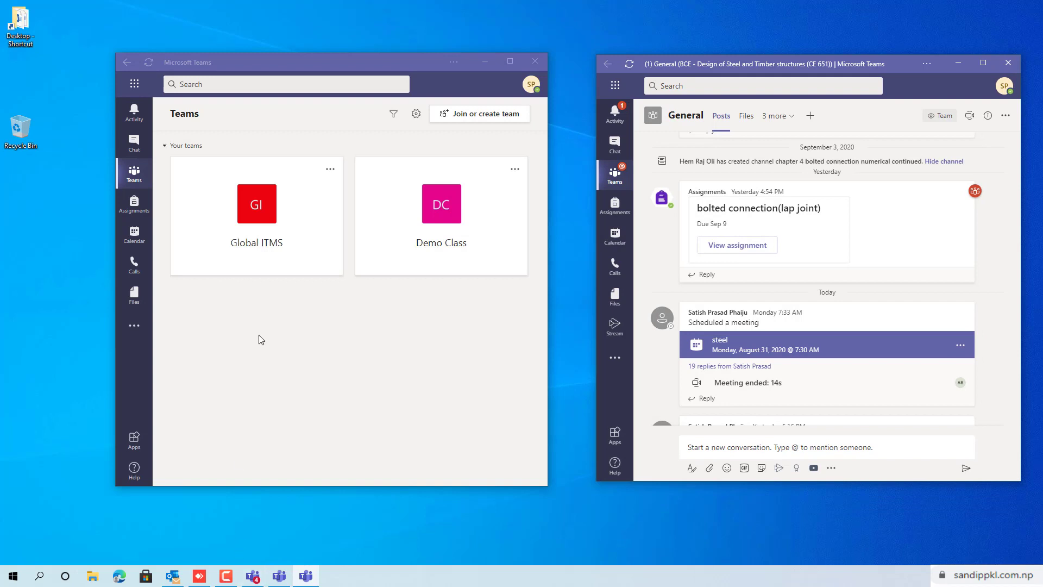
{"action": "mouse_move", "coordinate": [134, 233]}
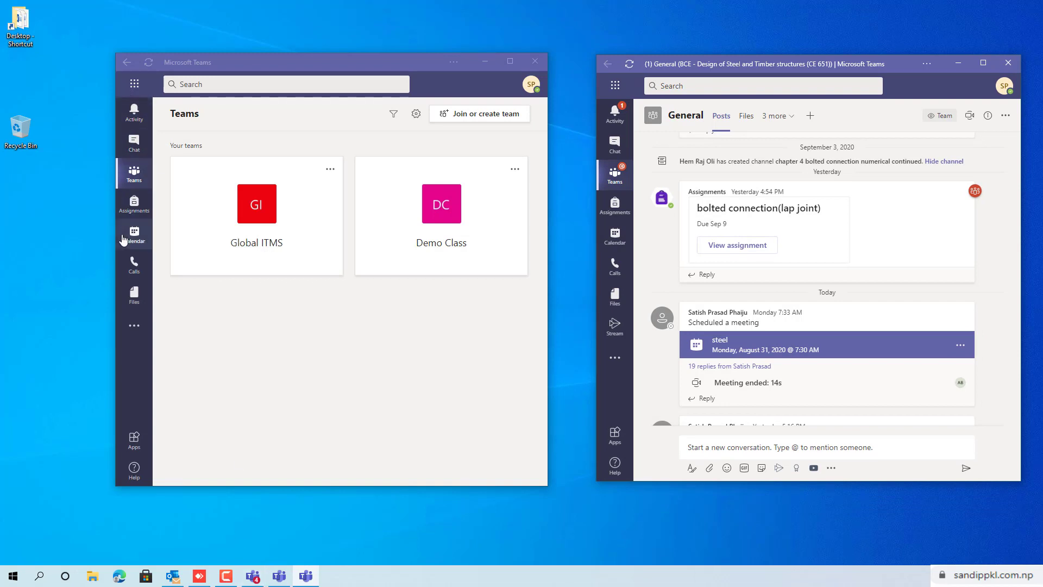
{"action": "mouse_move", "coordinate": [129, 406]}
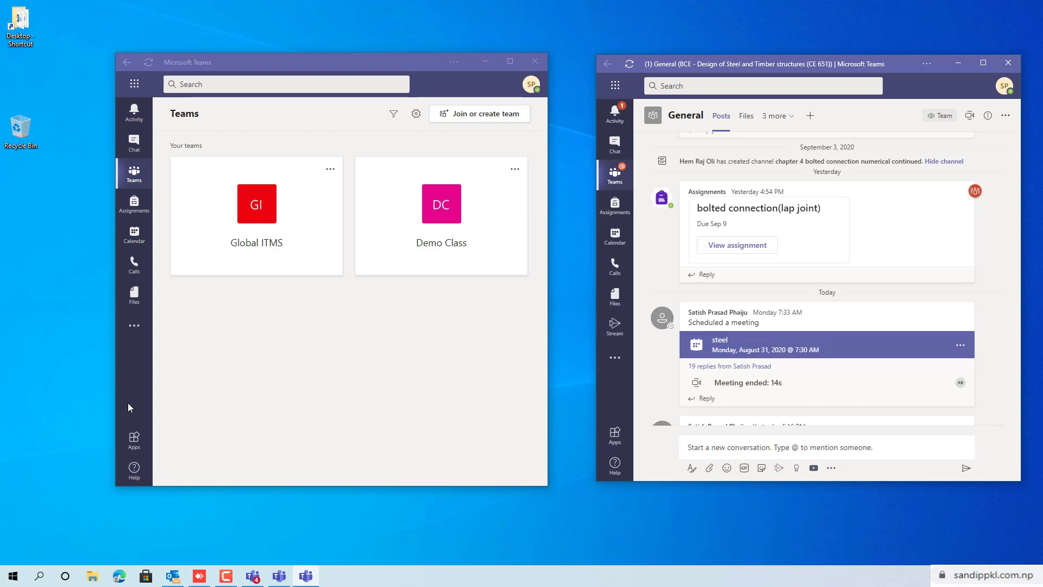
{"action": "mouse_move", "coordinate": [305, 574]}
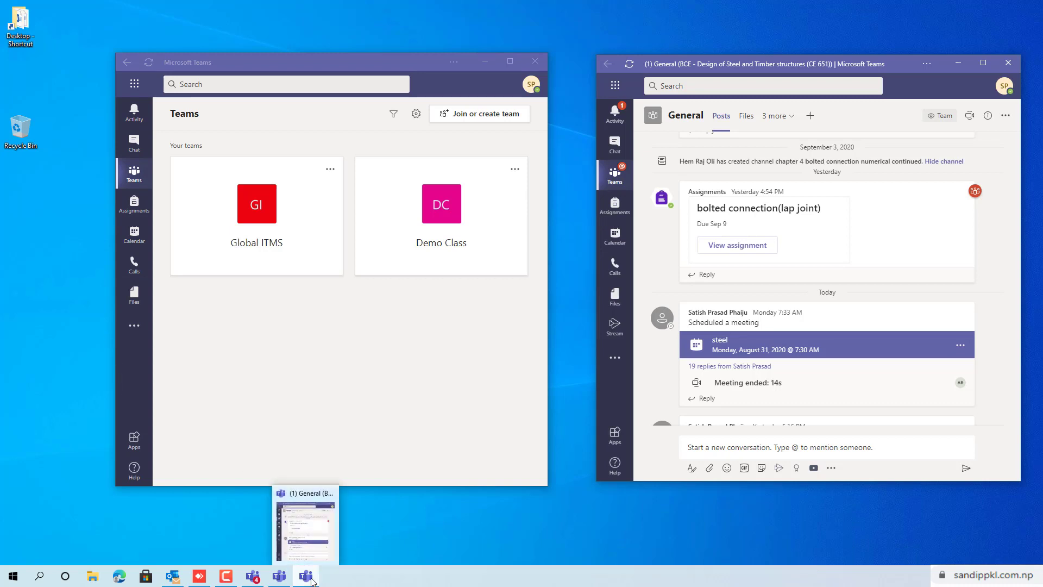
{"action": "mouse_move", "coordinate": [250, 575]}
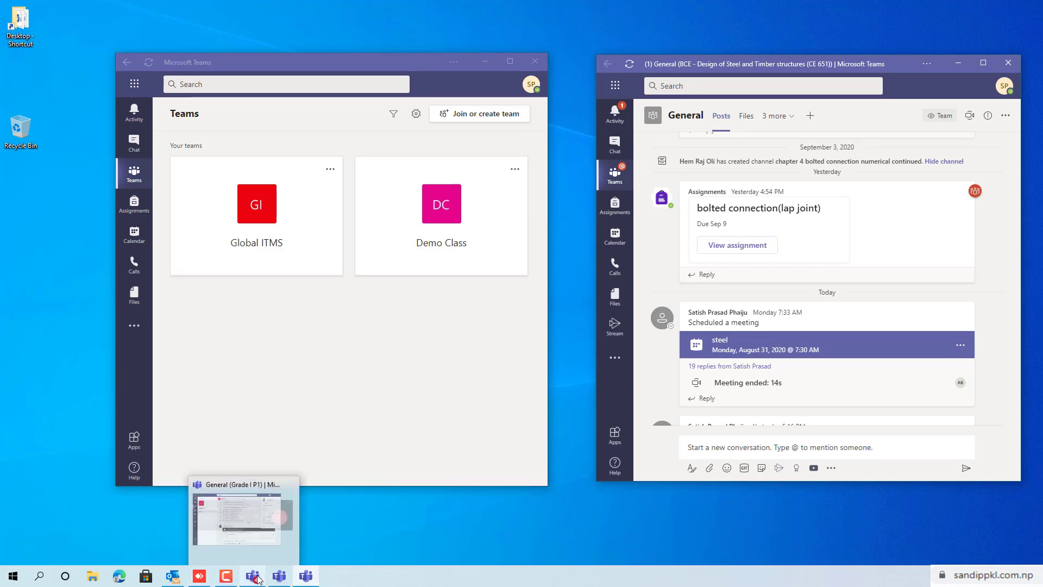
Bring up the desktop Teams client on its teams list and move it lower on the screen.
{"action": "left_click", "coordinate": [242, 520]}
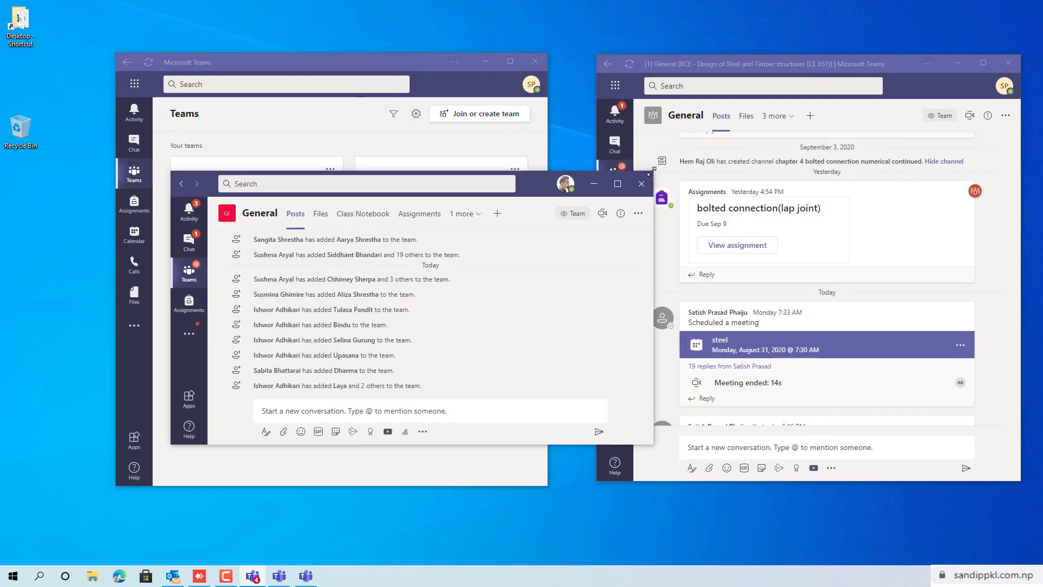
{"action": "left_click", "coordinate": [189, 272]}
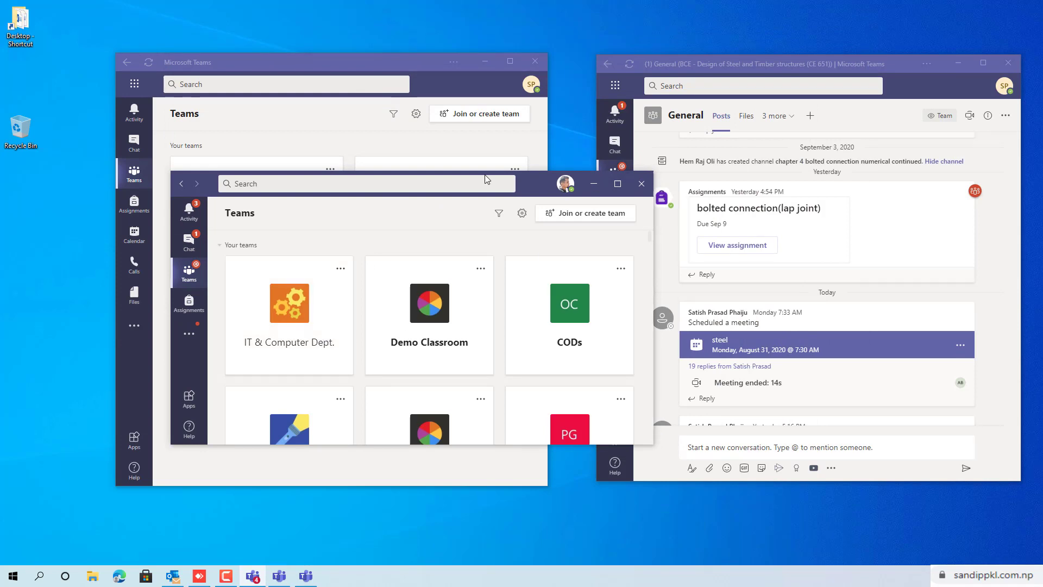
{"action": "left_click_drag", "start_coordinate": [409, 184], "coordinate": [508, 189]}
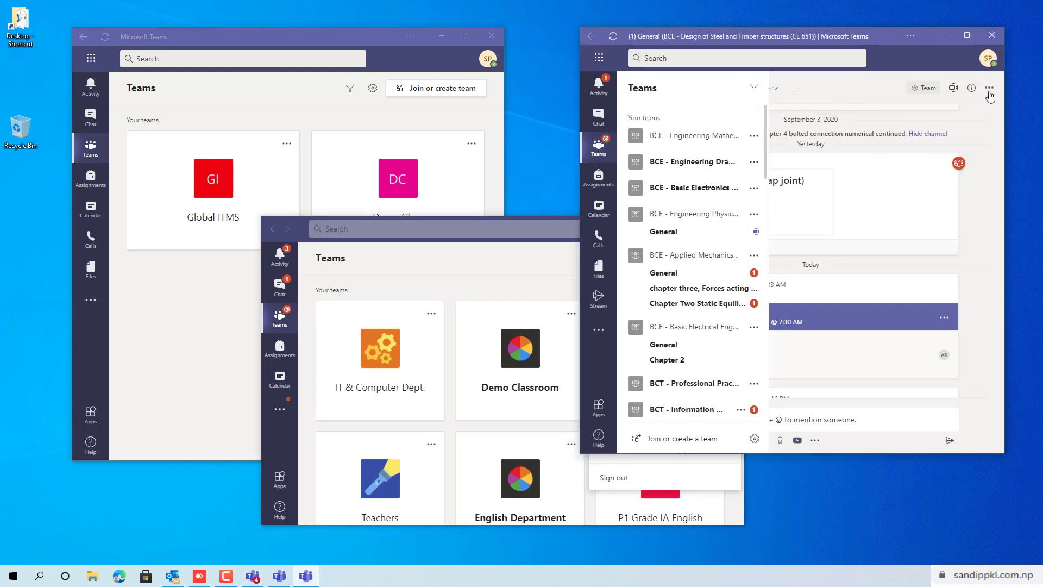
Show the JEC app's teams as tiles and position the desktop client between the two apps.
{"action": "left_click", "coordinate": [989, 87]}
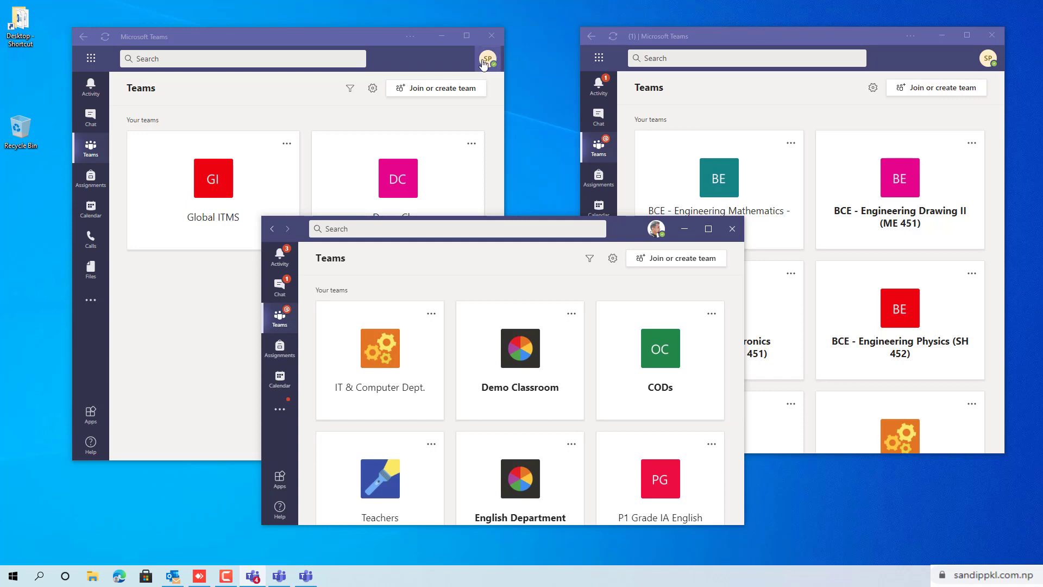
{"action": "mouse_move", "coordinate": [709, 248]}
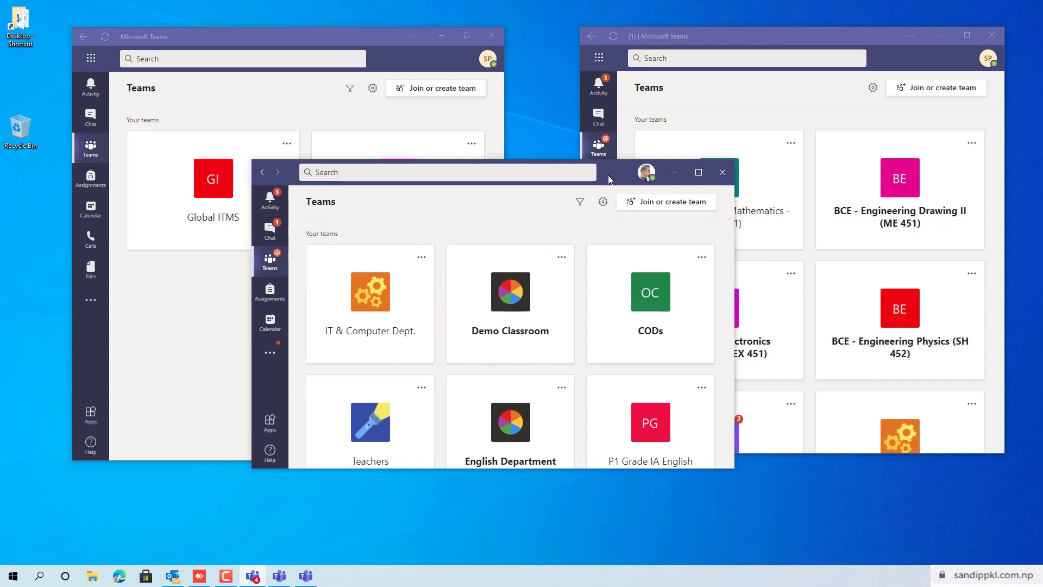
{"action": "left_click_drag", "start_coordinate": [452, 171], "coordinate": [458, 186]}
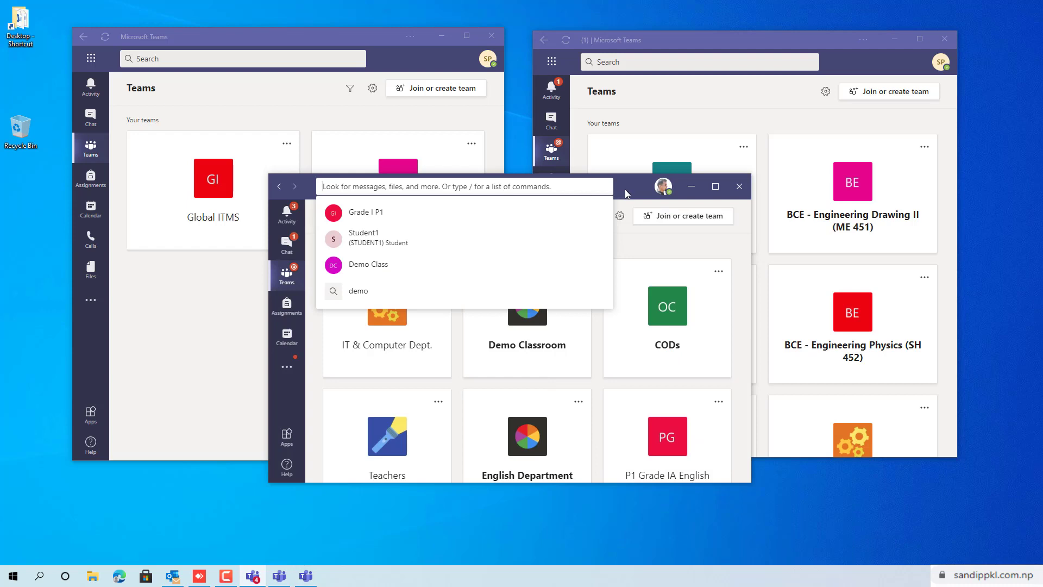
{"action": "mouse_move", "coordinate": [626, 187]}
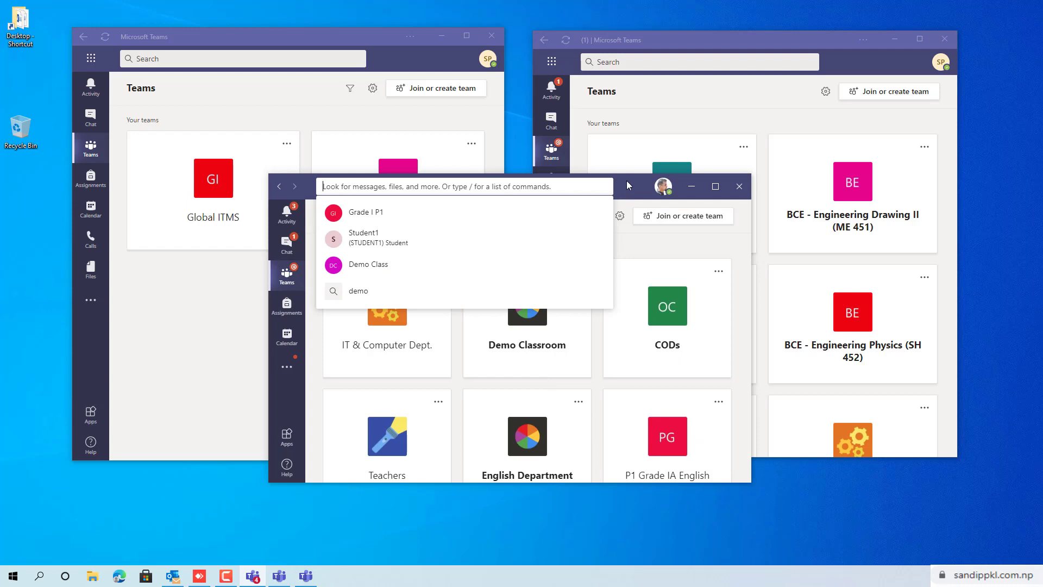